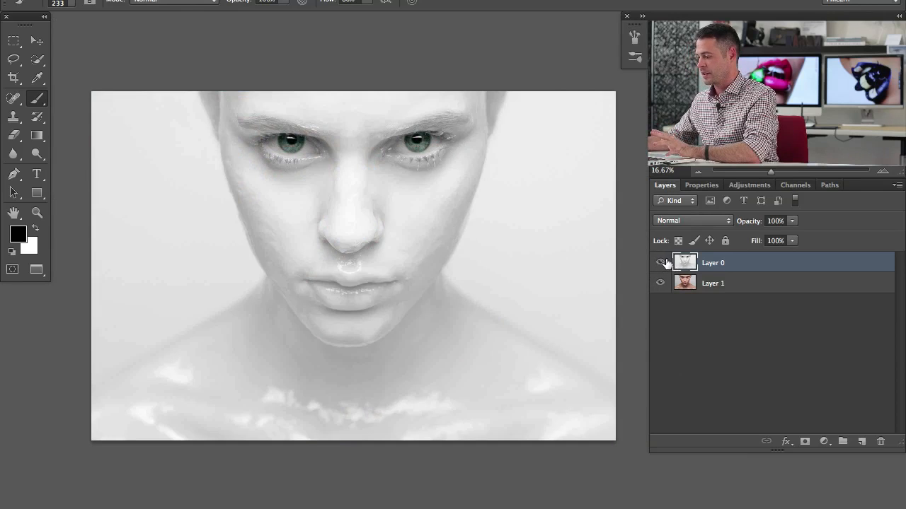
- Toggle Layer 0's visibility to compare the white portrait with the colour original, then reach the adjustment-layer list
click(659, 262)
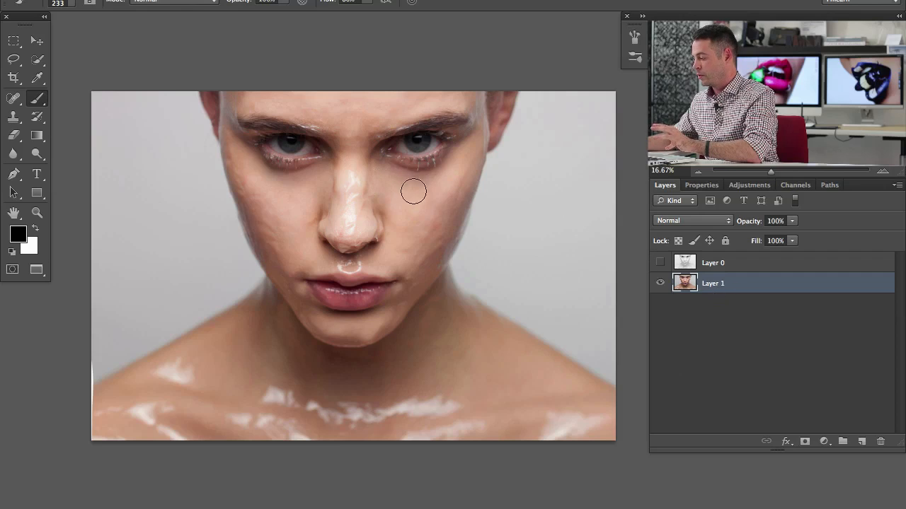
click(659, 262)
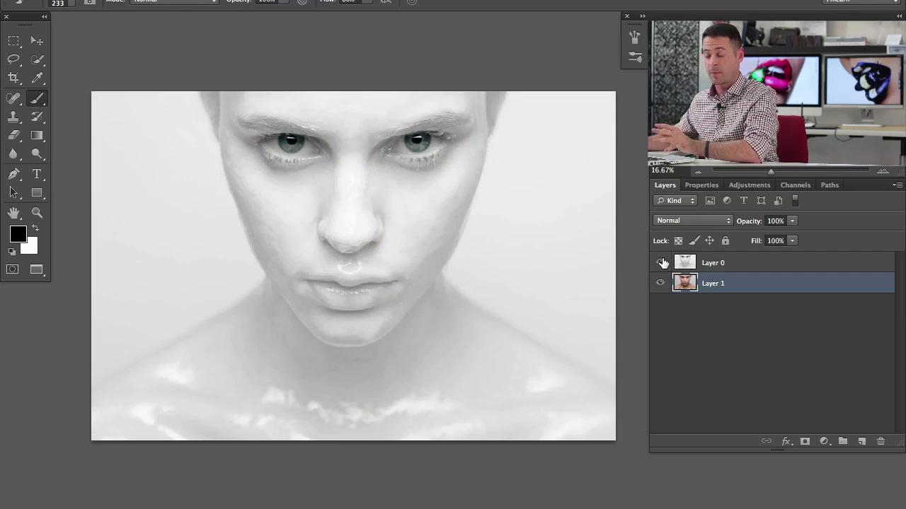
click(659, 262)
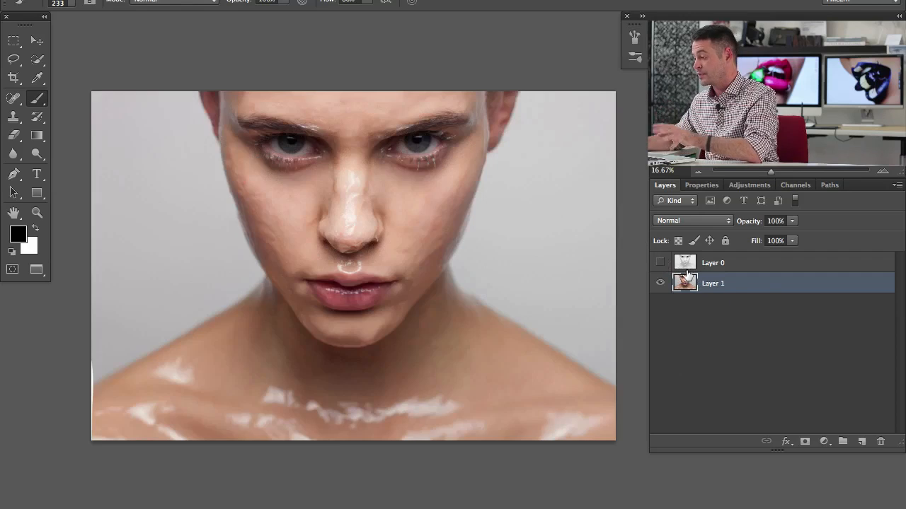
click(824, 442)
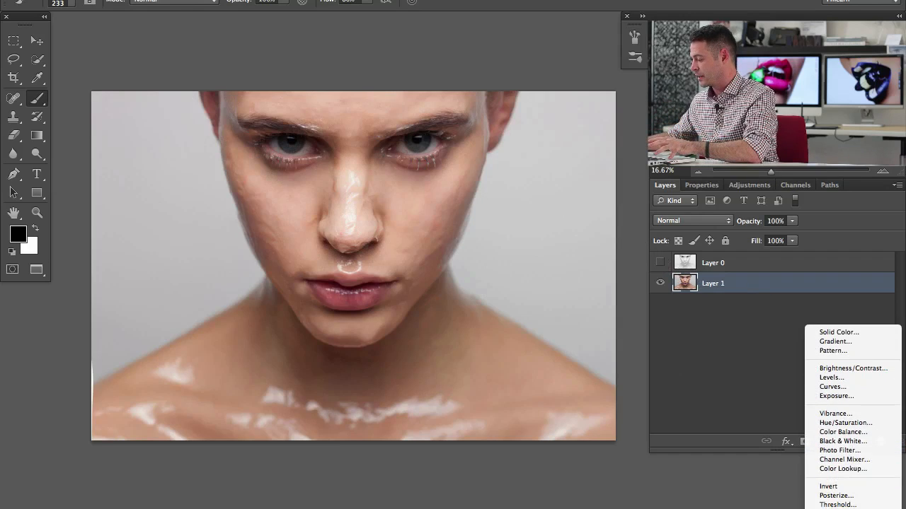
- Add a Black & White adjustment and test the Reds slider, darkening then brightening the skin
click(843, 442)
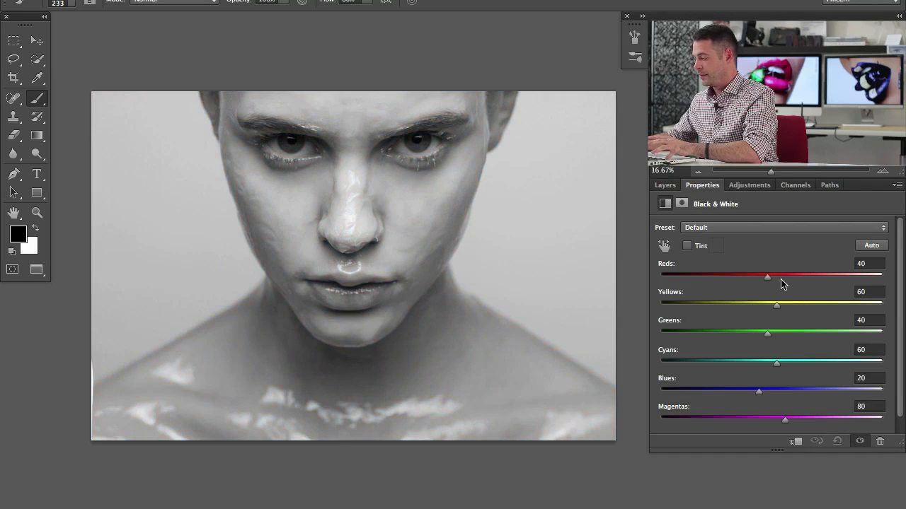
drag(767, 276, 759, 276)
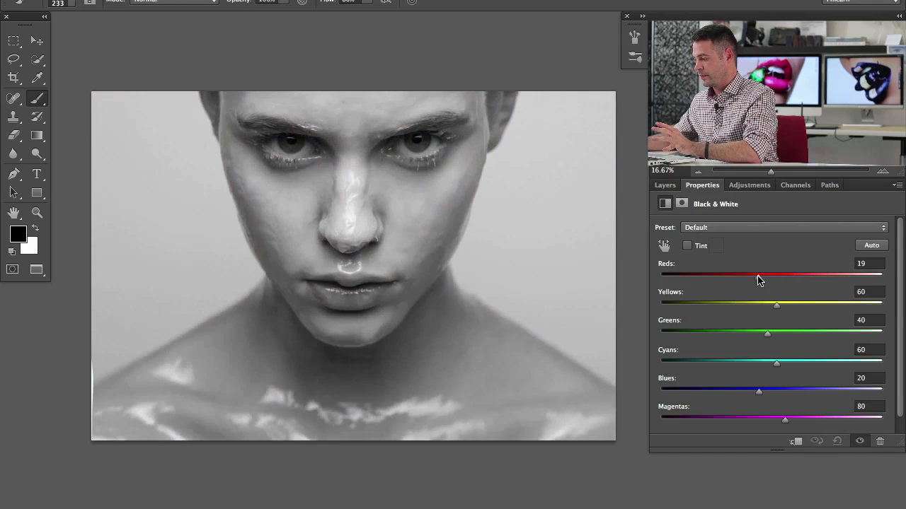
drag(758, 276, 775, 276)
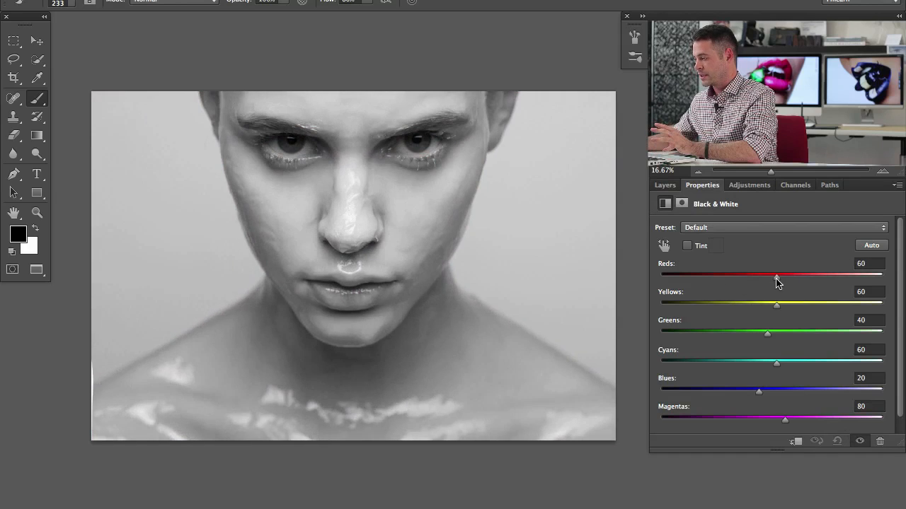
click(665, 184)
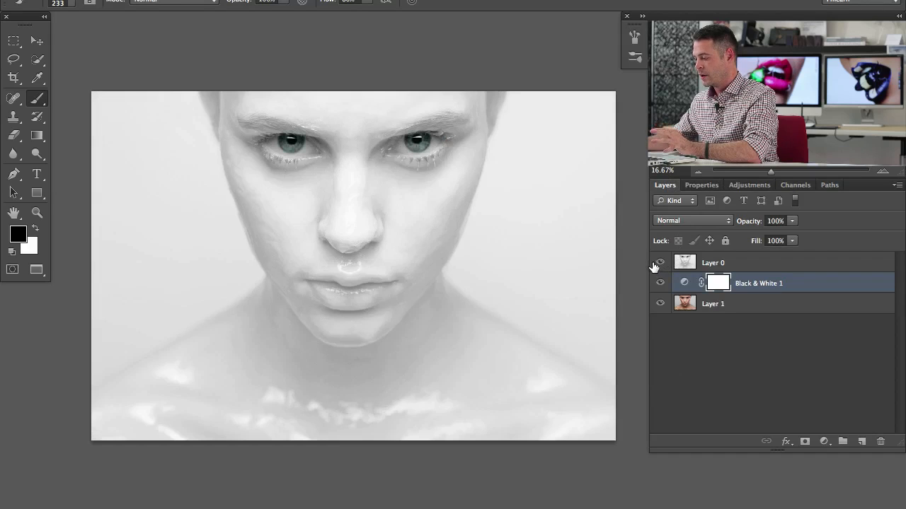
- Delete the Black & White 1 layer after comparing, and select the finished white portrait layer
click(659, 262)
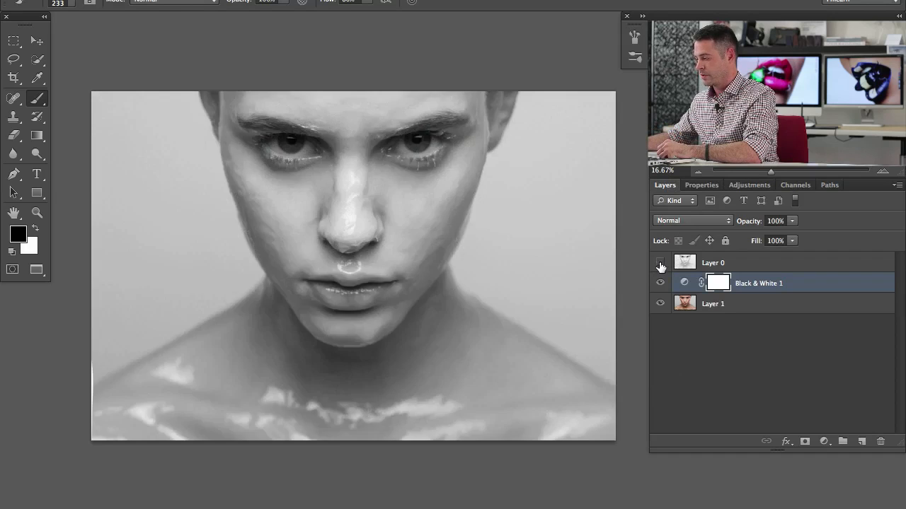
click(659, 262)
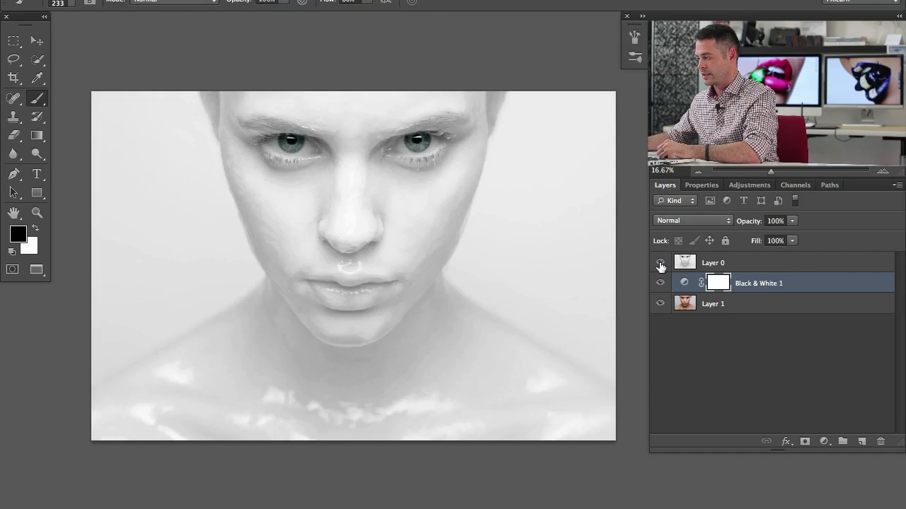
click(659, 262)
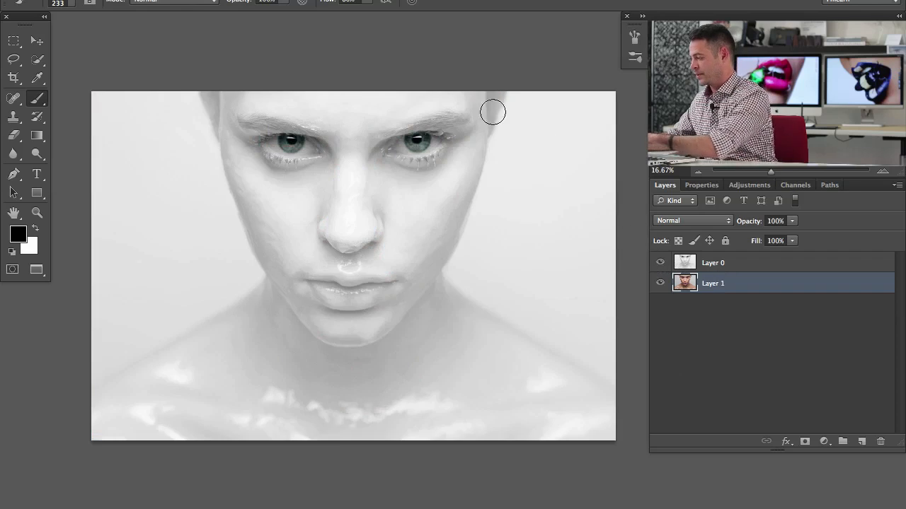
click(659, 261)
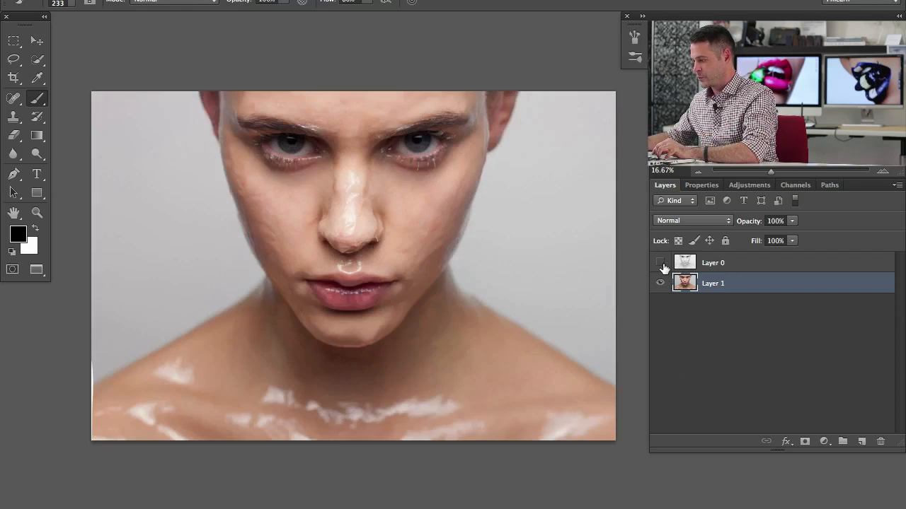
click(659, 262)
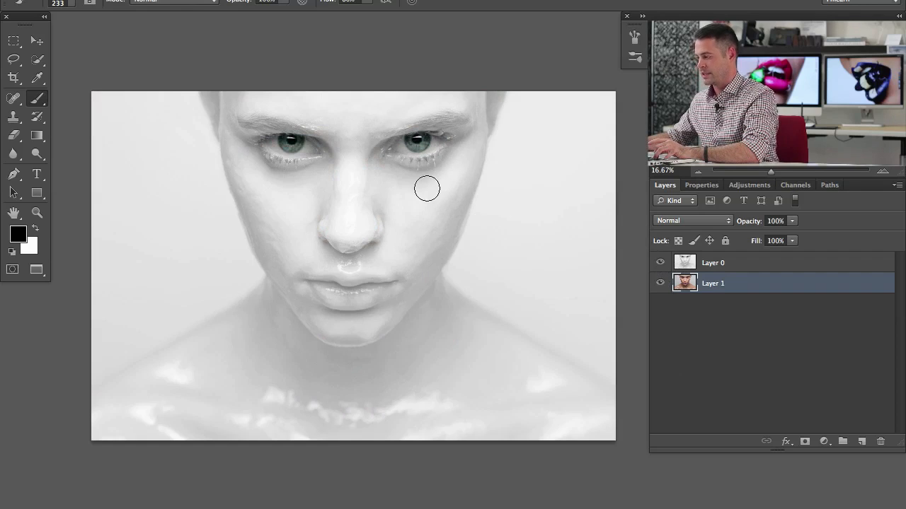
click(713, 262)
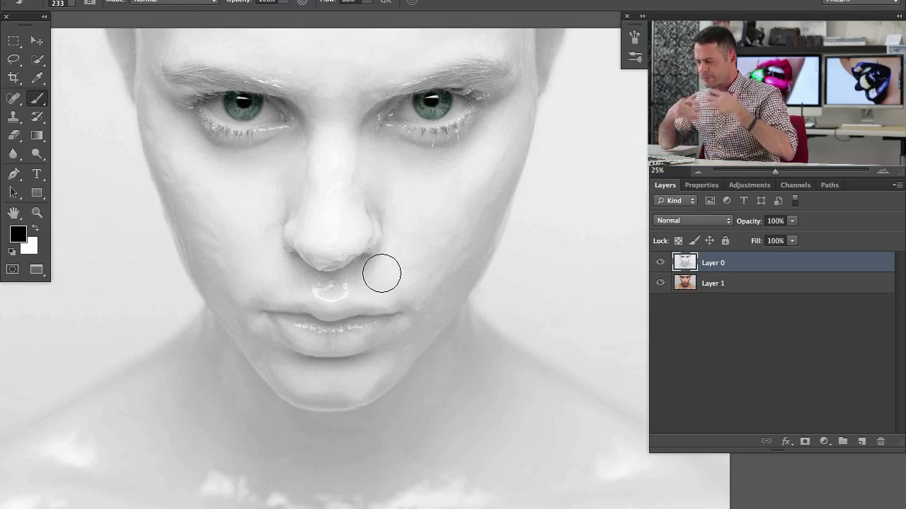
mouse_move(388, 280)
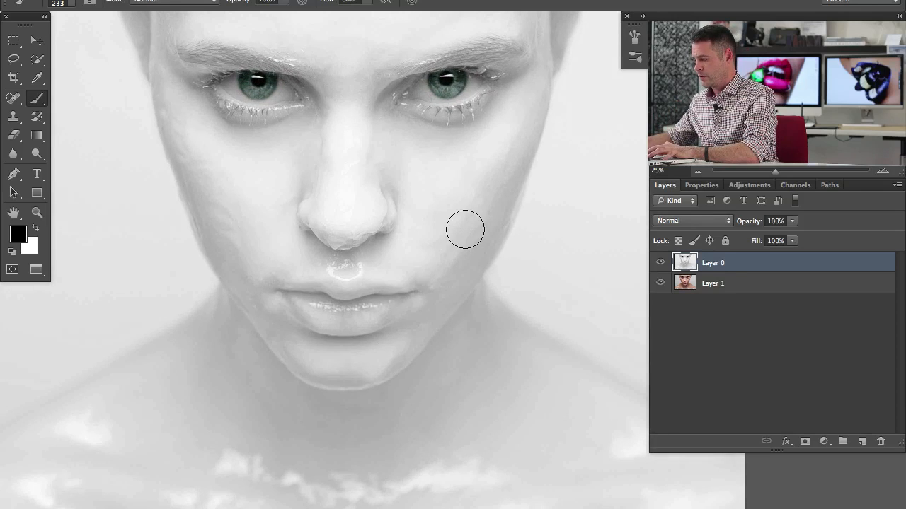
click(860, 442)
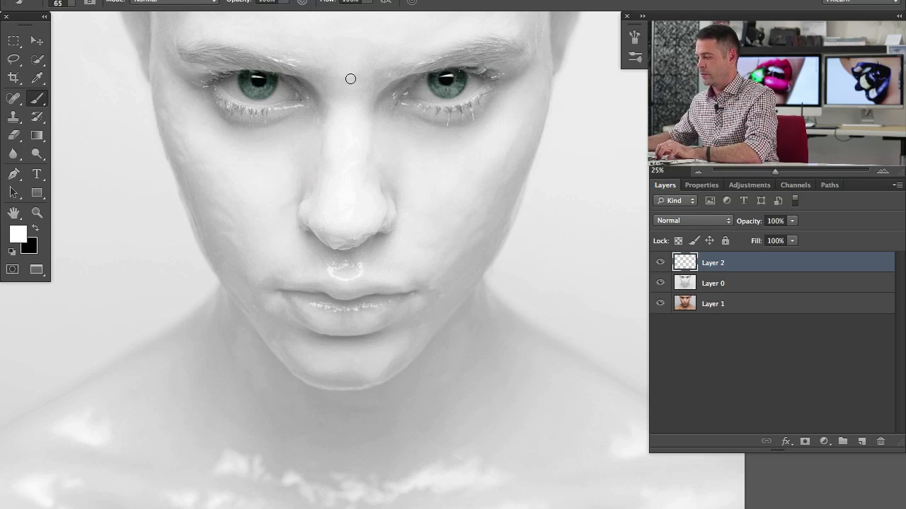
drag(351, 79, 354, 199)
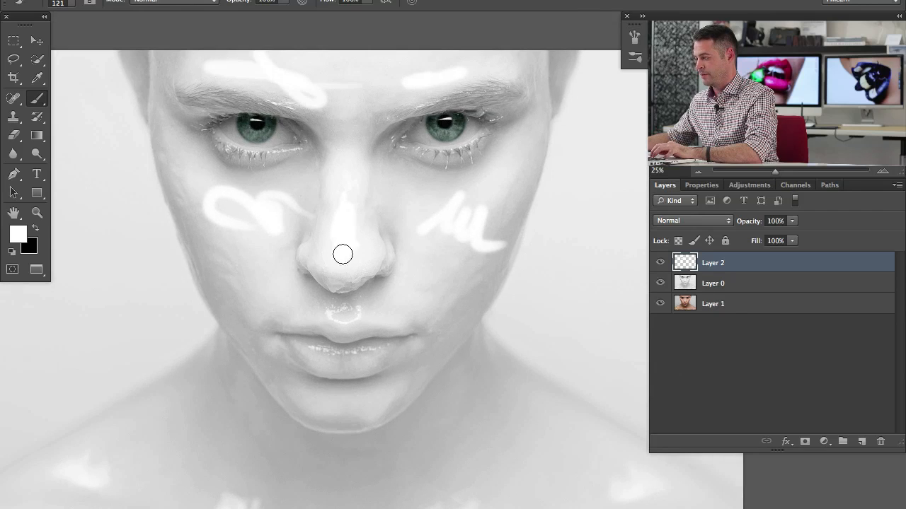
mouse_move(334, 241)
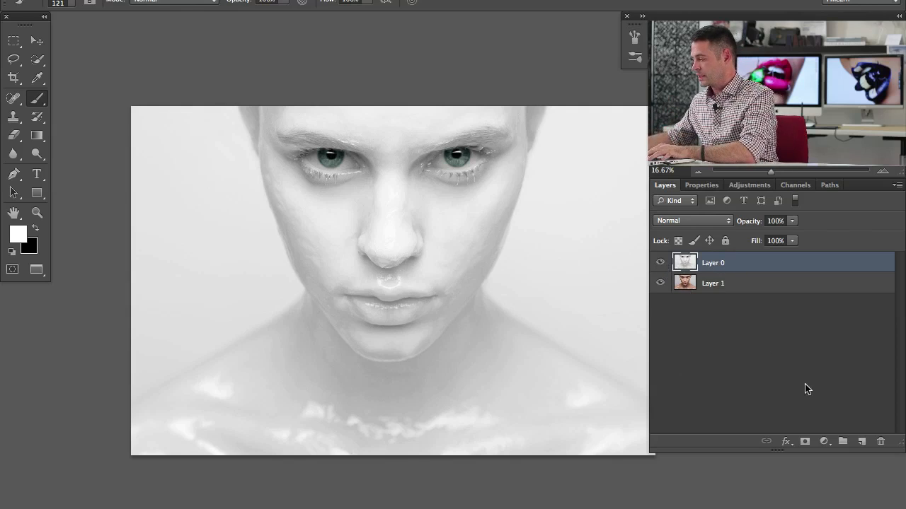
- Add a Levels adjustment over the portrait and test the midtone slider, returning it to default
click(823, 442)
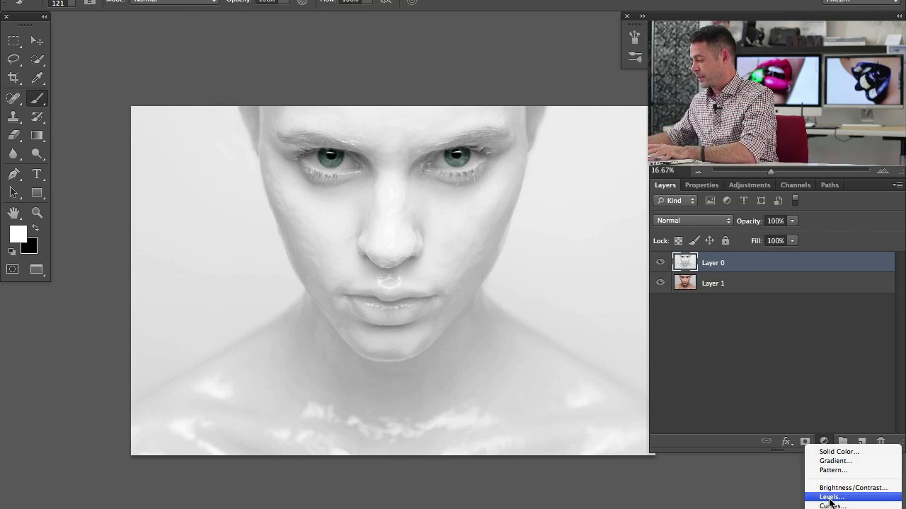
click(830, 497)
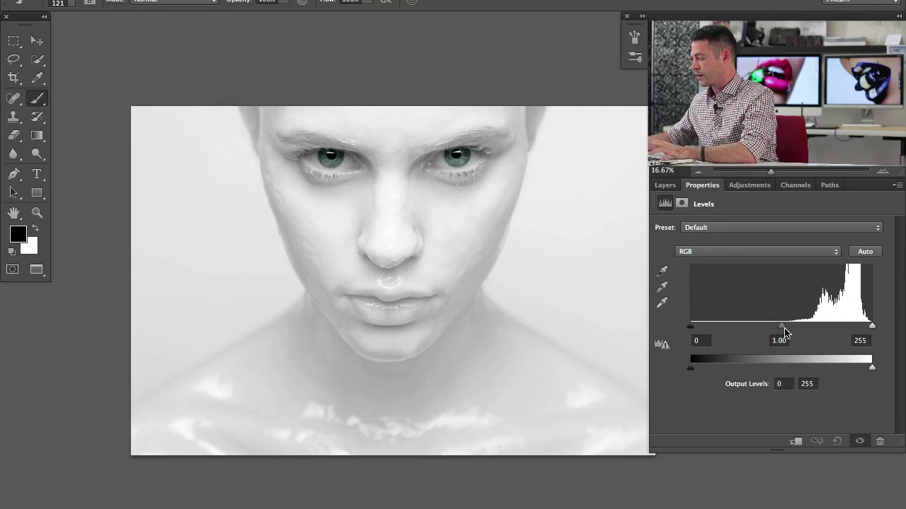
drag(781, 327, 820, 327)
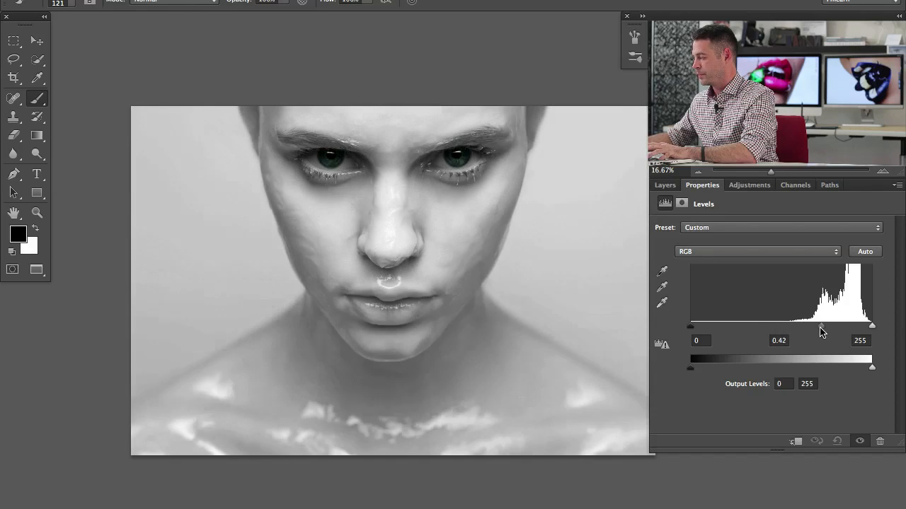
drag(821, 325, 809, 326)
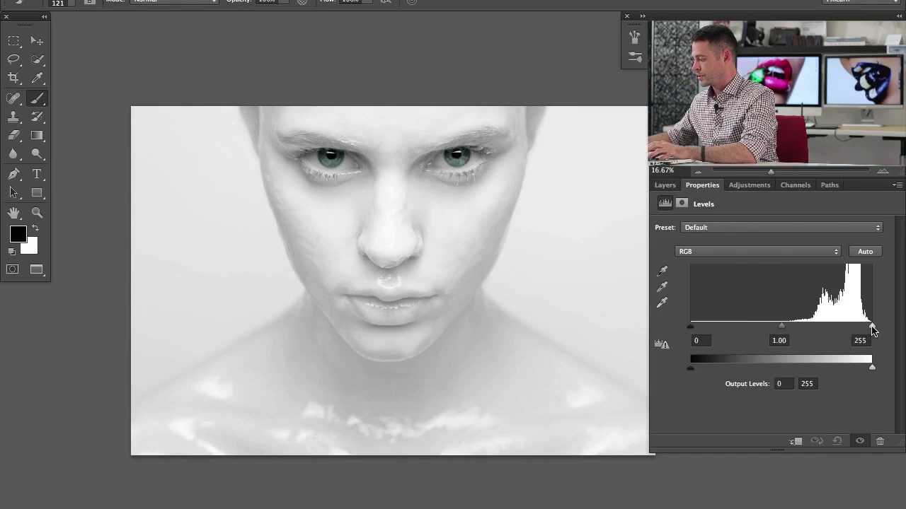
- Test the white and black input points, washing out then blackening the face, and restore both
drag(872, 326, 840, 325)
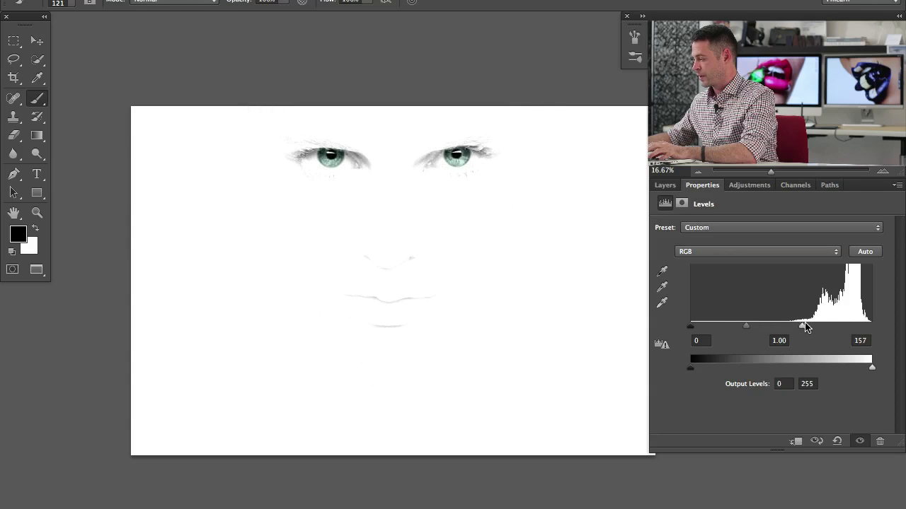
drag(804, 327, 808, 323)
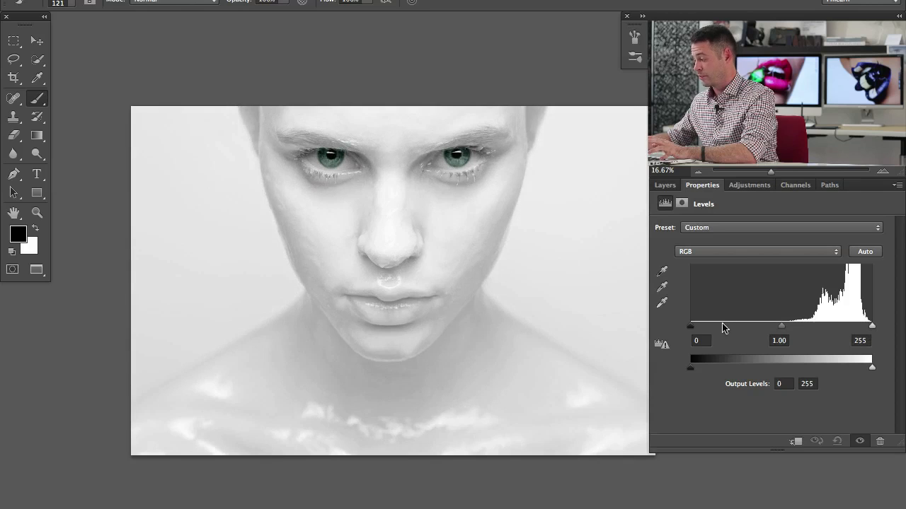
drag(691, 326, 818, 325)
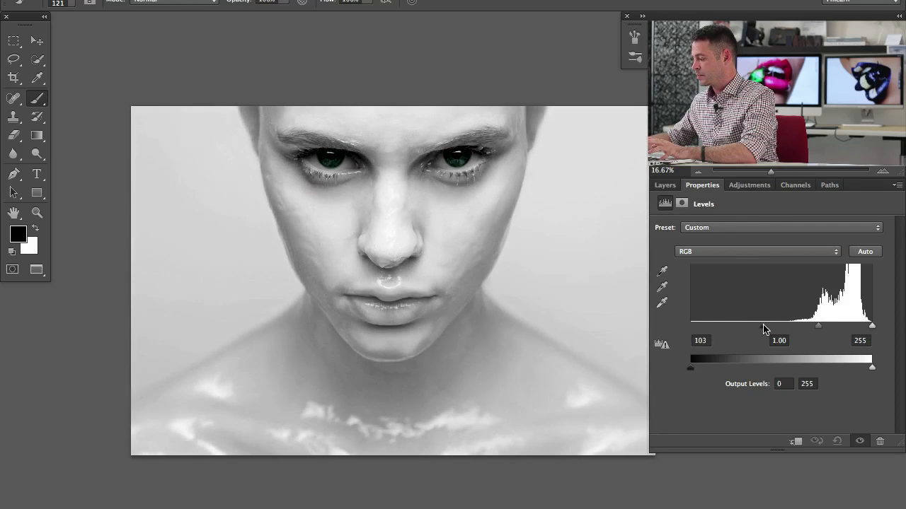
drag(818, 327, 841, 327)
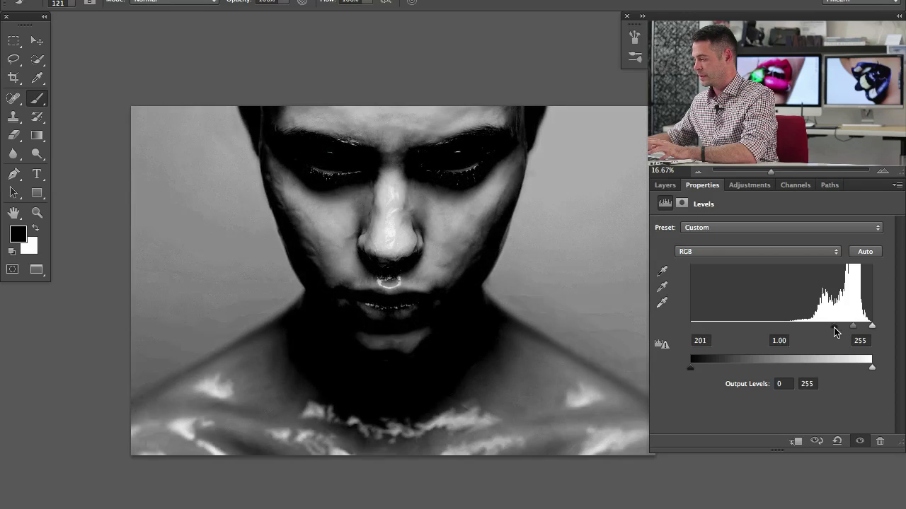
drag(852, 325, 691, 325)
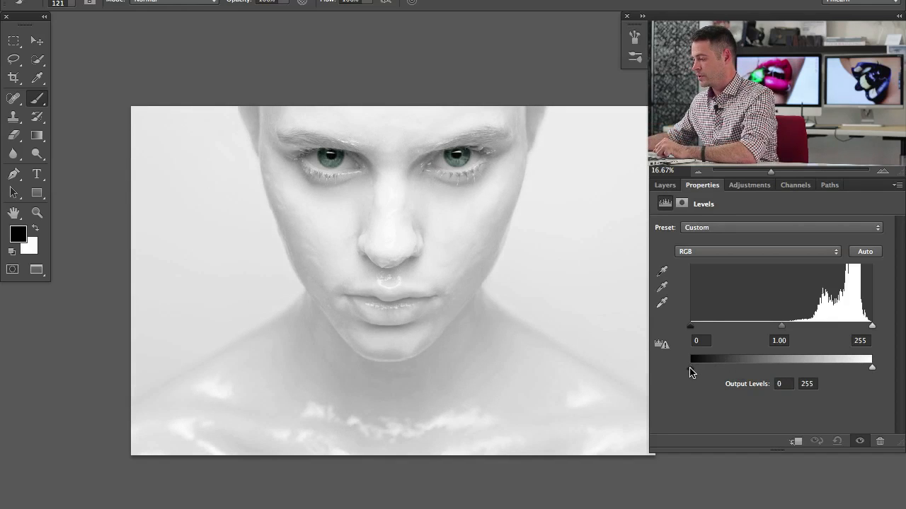
- Raise the Levels output black level to lighten shadows, then return it to 0
drag(690, 366, 775, 367)
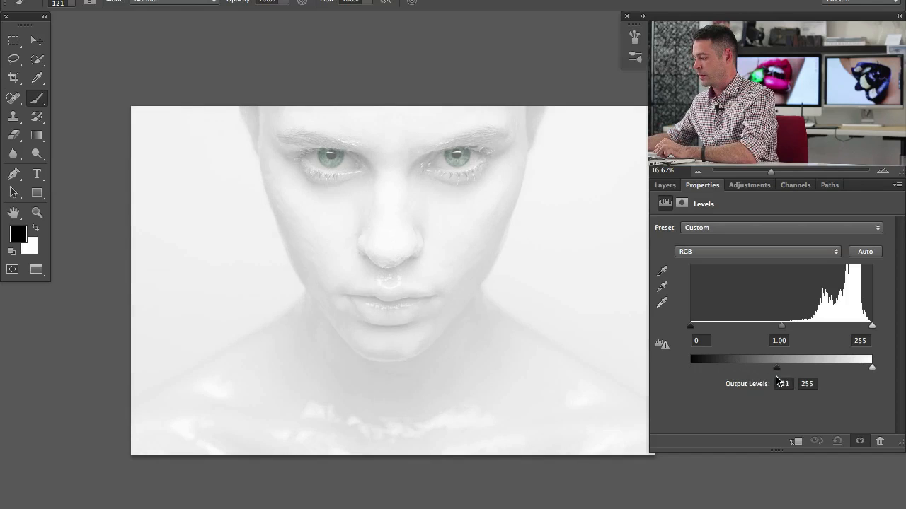
drag(775, 366, 792, 367)
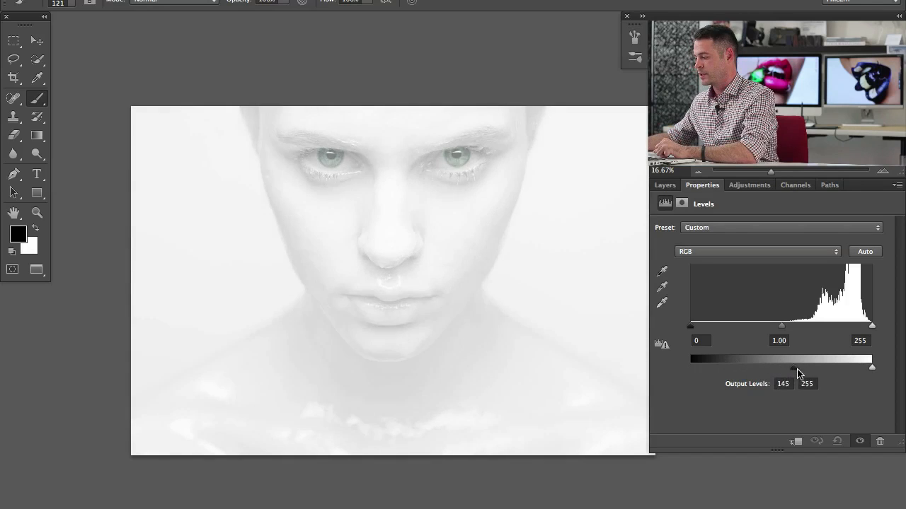
drag(791, 368, 690, 368)
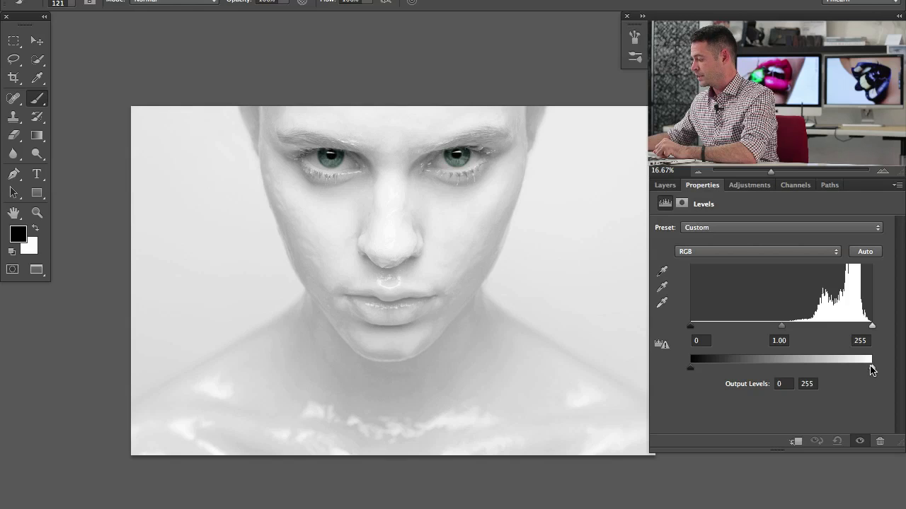
- Lower the output white level, settling it around 216 for a softer grey portrait
drag(872, 359, 862, 360)
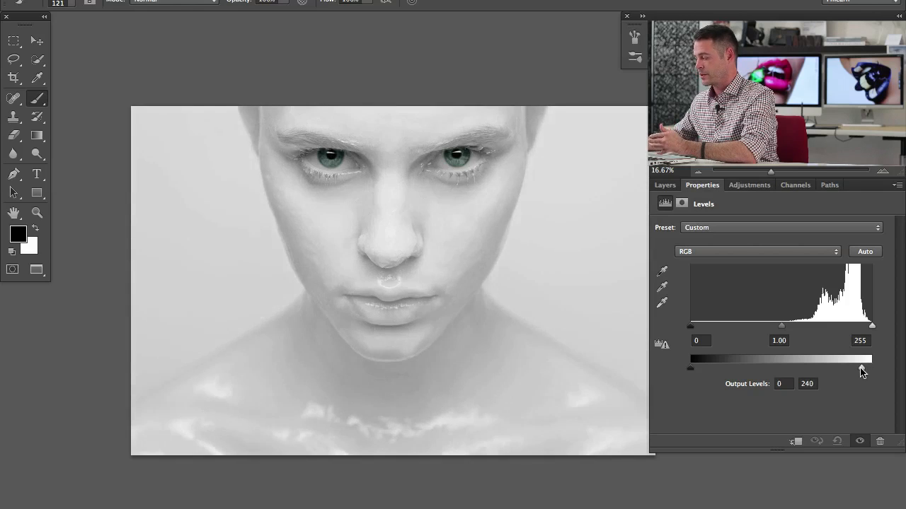
drag(862, 367, 823, 367)
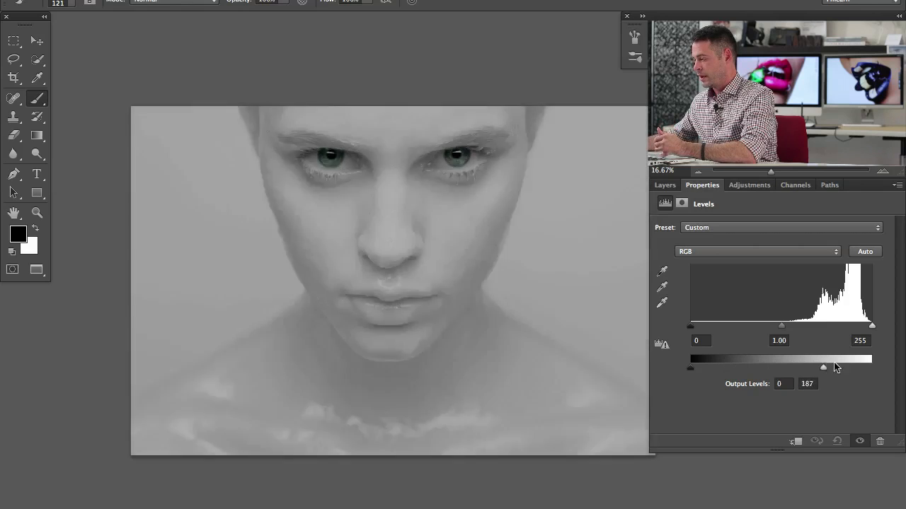
drag(824, 366, 855, 367)
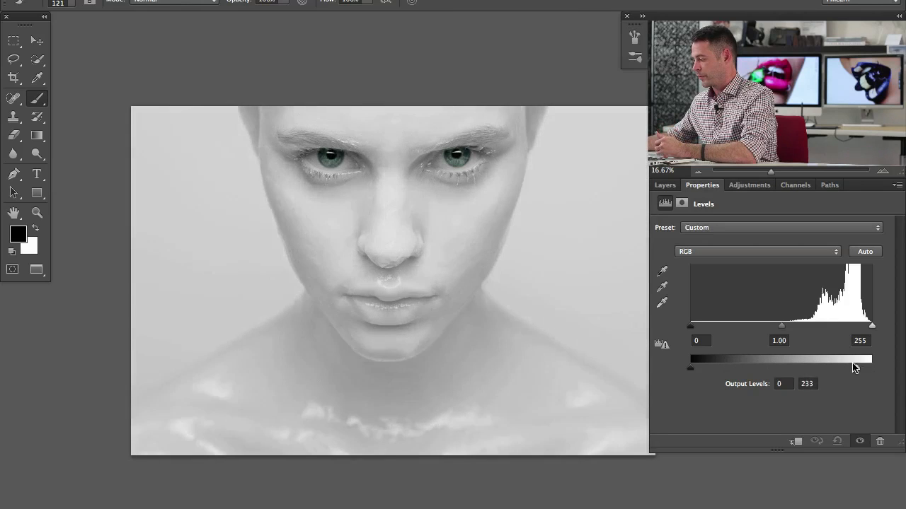
drag(856, 368, 841, 368)
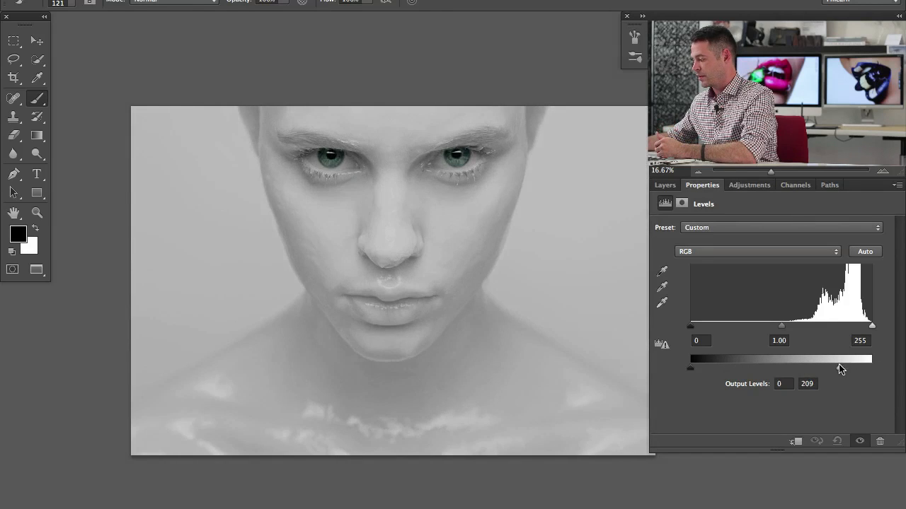
drag(834, 368, 842, 368)
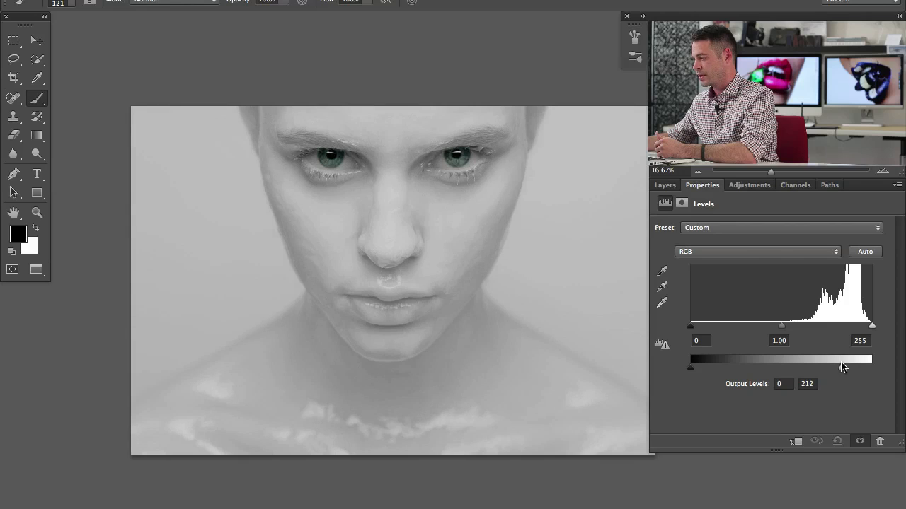
drag(868, 366, 843, 367)
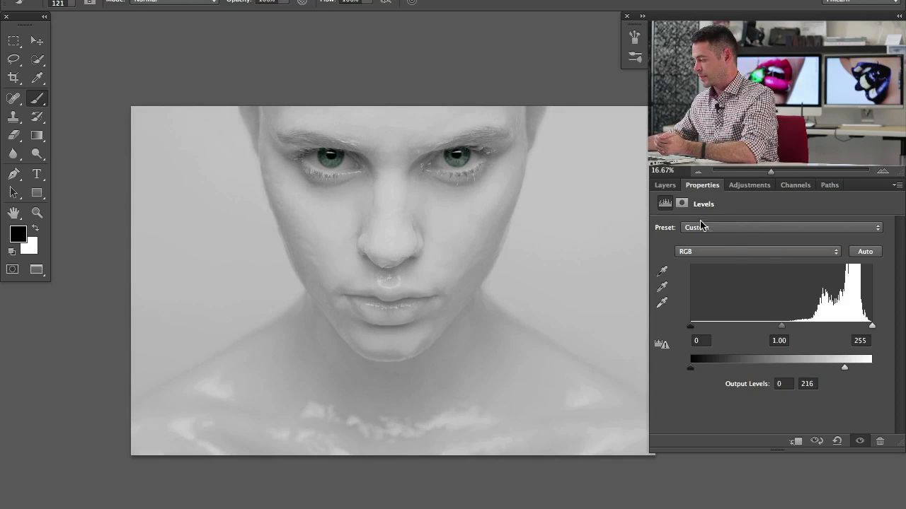
click(665, 184)
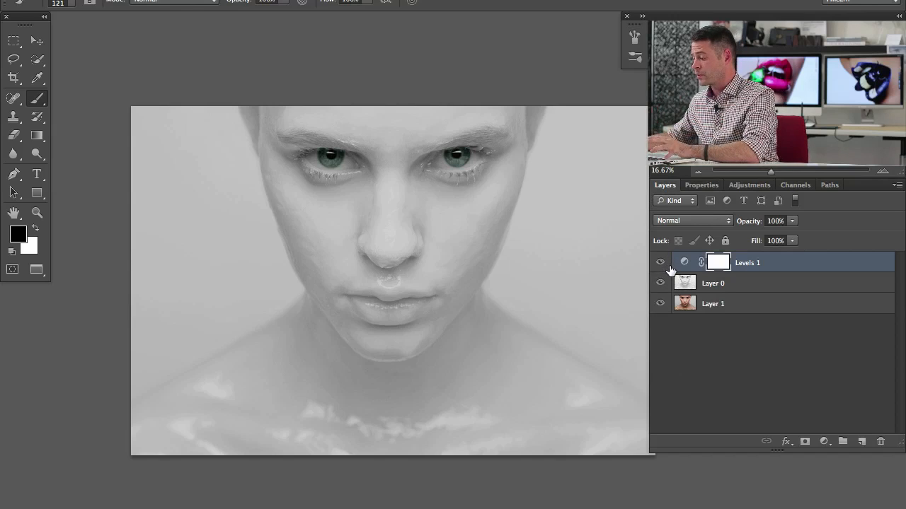
- Hide Levels 1 and toggle Layer 0 to compare, then select the colour original Layer 1
click(660, 261)
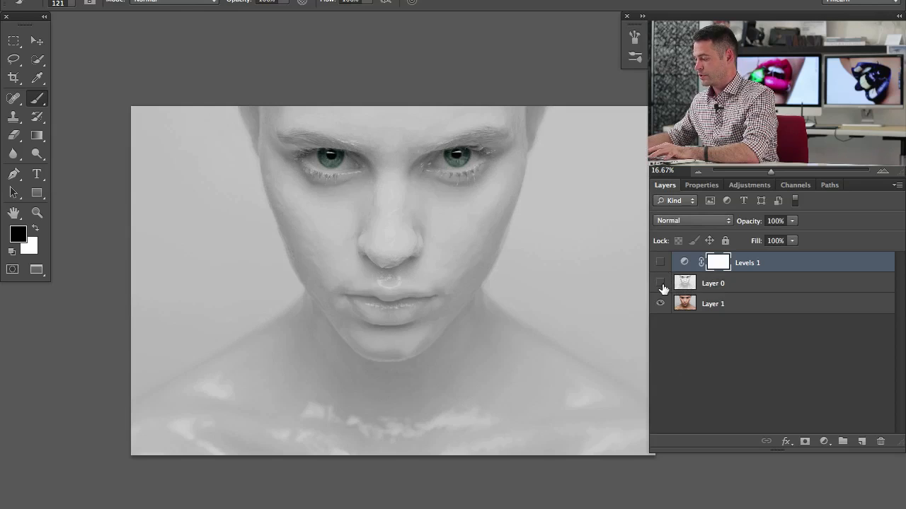
click(660, 283)
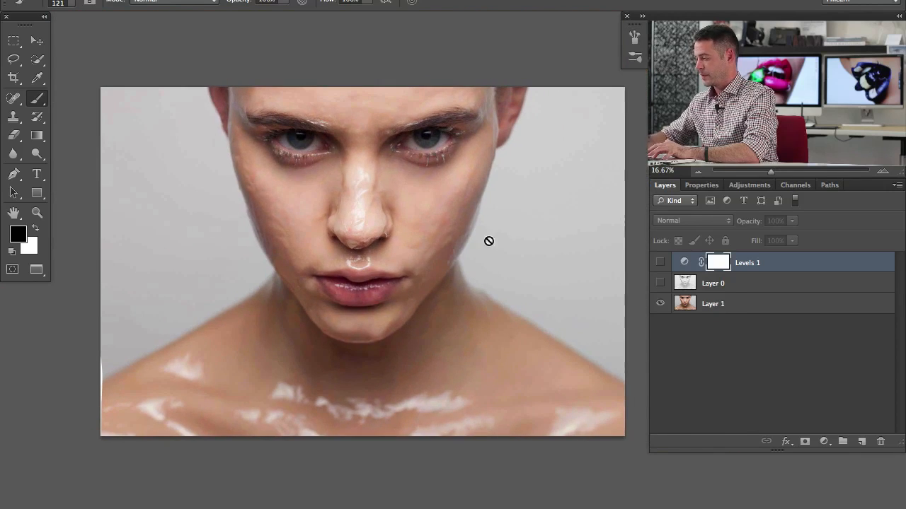
click(660, 283)
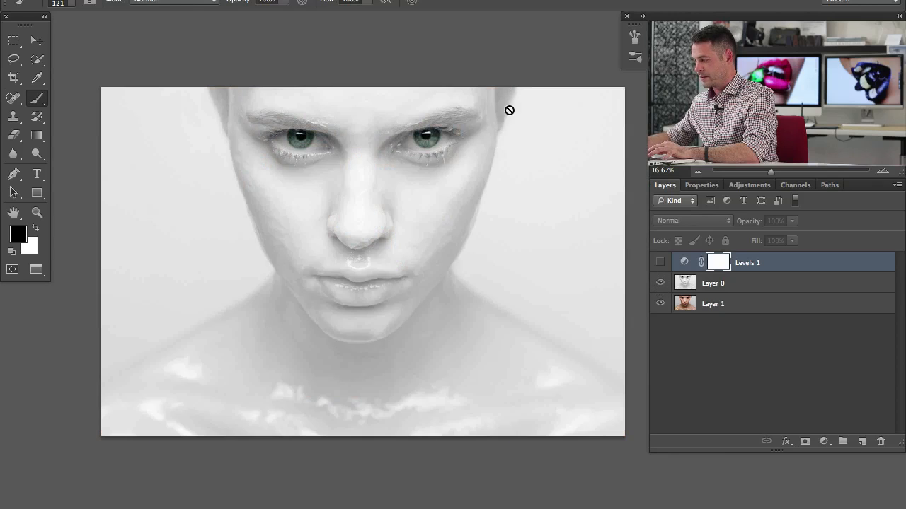
mouse_move(582, 251)
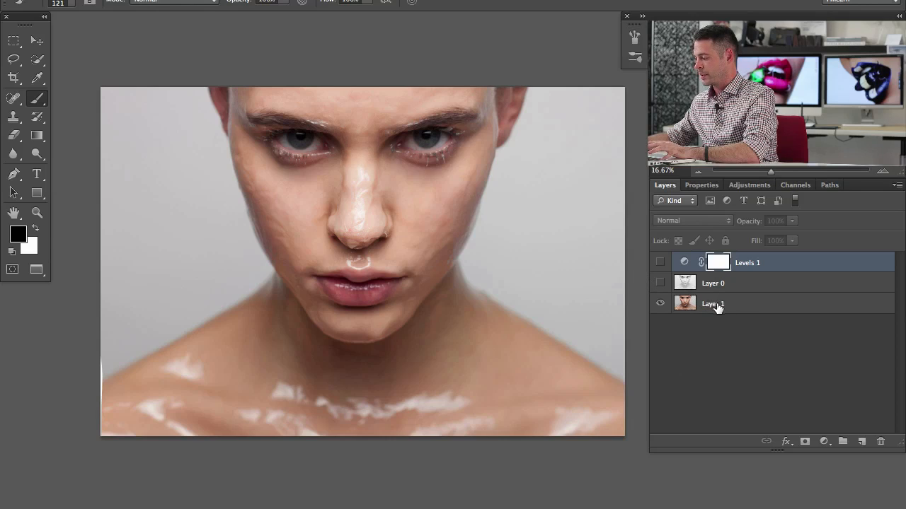
click(713, 303)
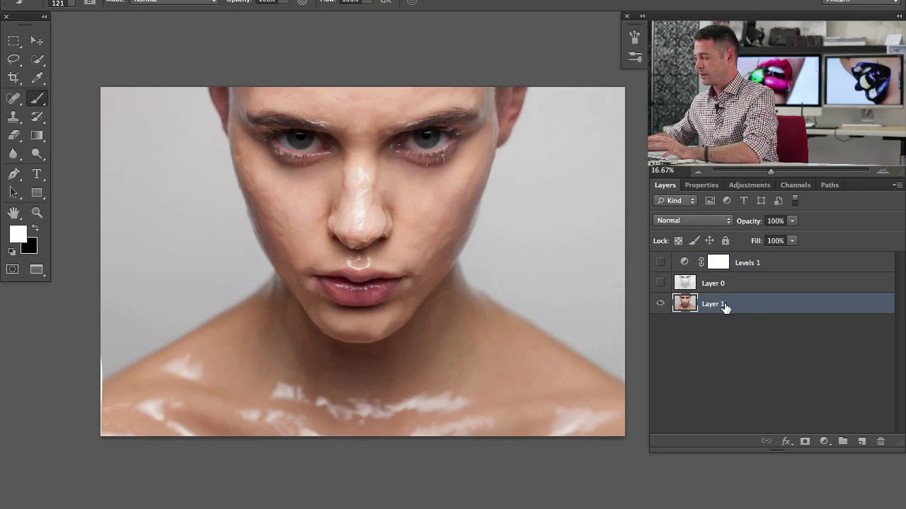
- View the Red, Green and Blue channels individually in the Channels panel to compare their contrast
click(795, 184)
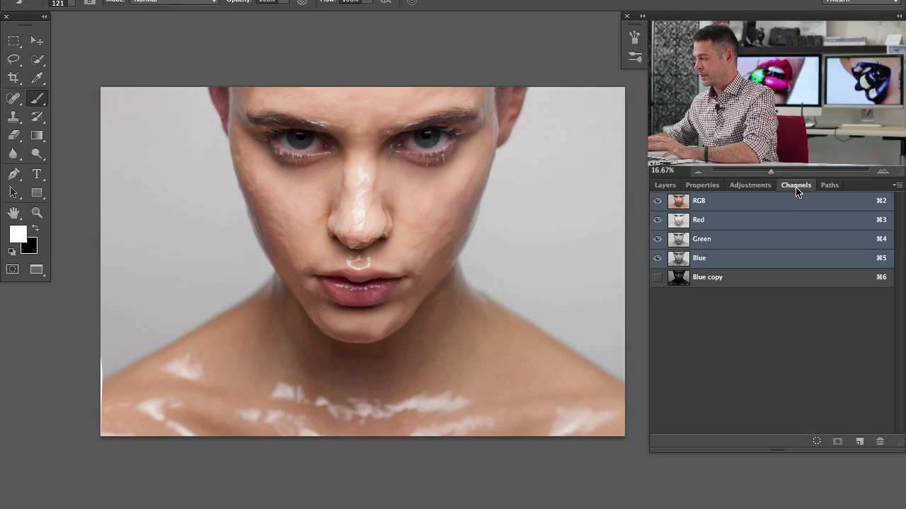
click(699, 221)
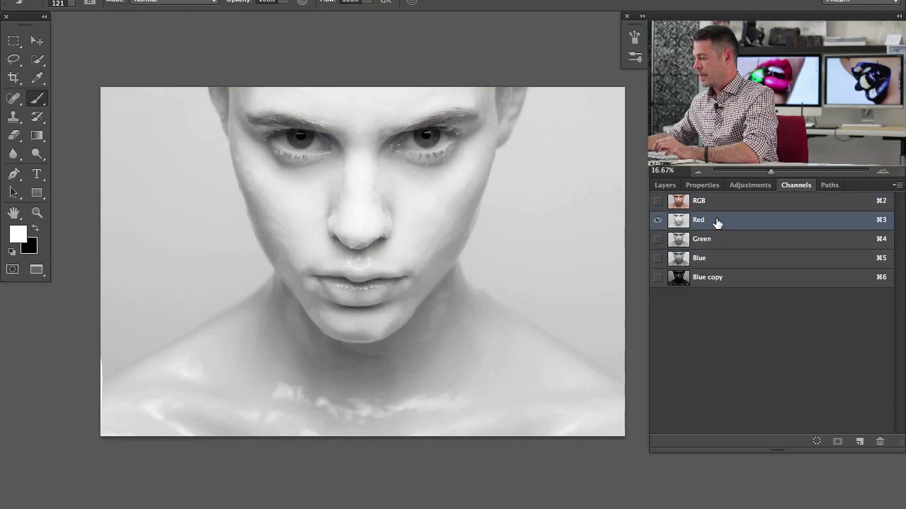
click(699, 258)
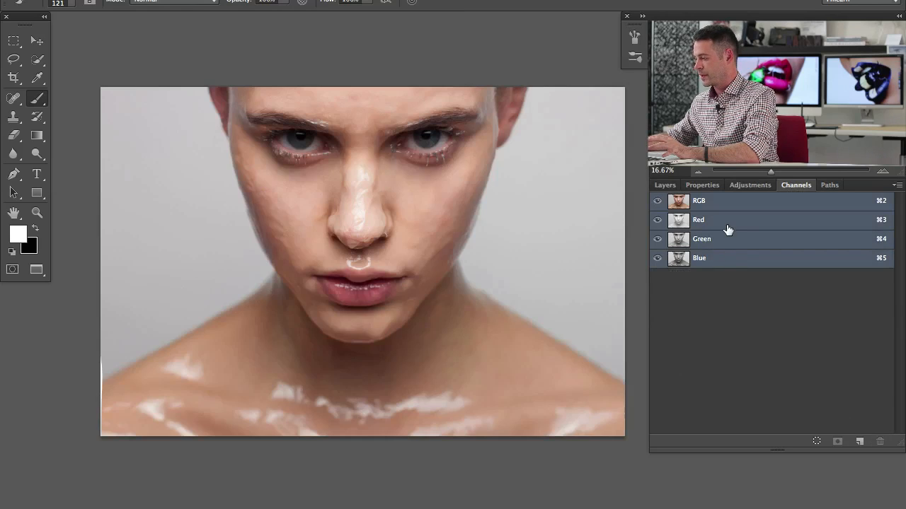
click(702, 238)
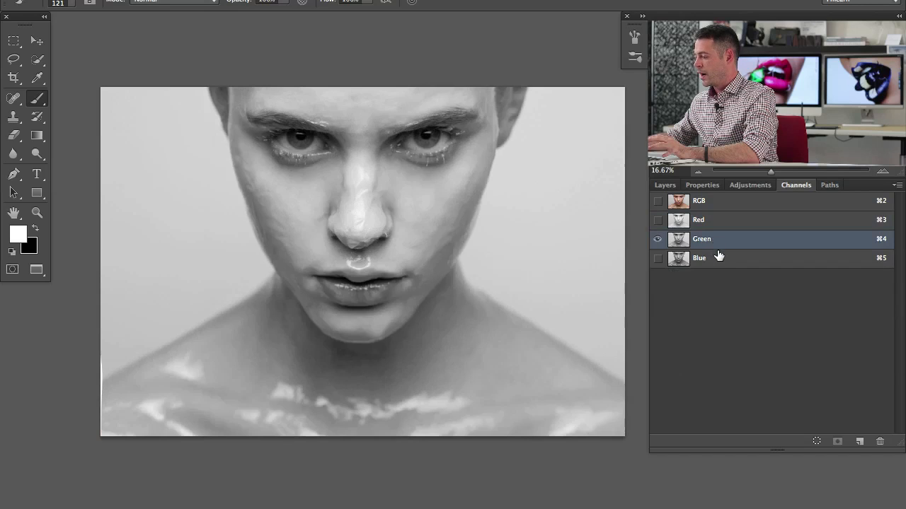
click(699, 257)
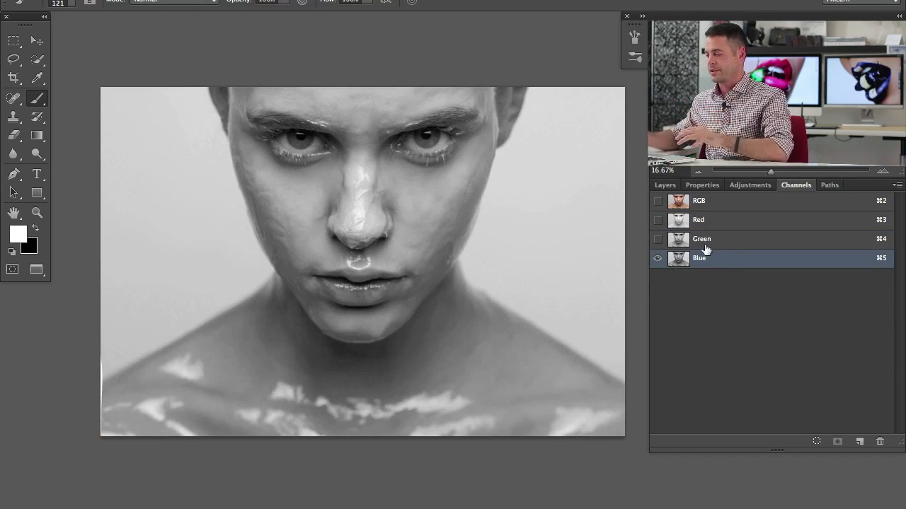
click(699, 220)
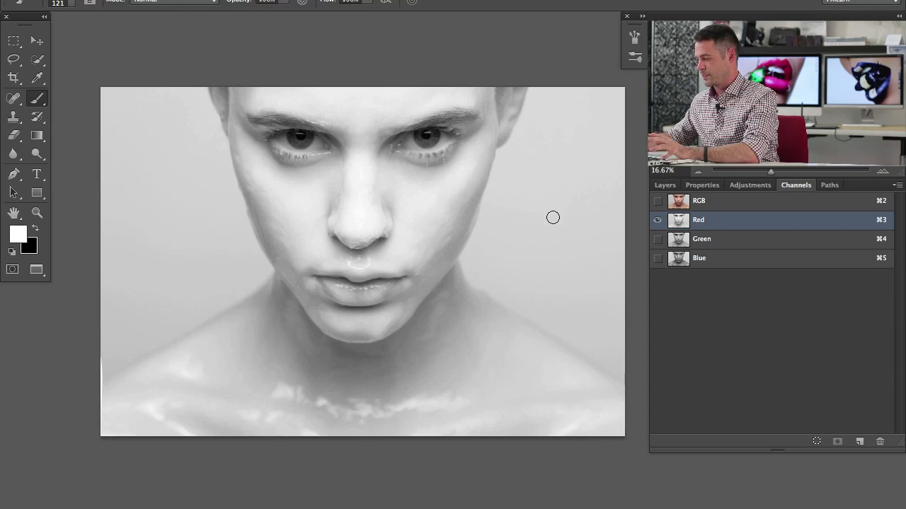
click(702, 238)
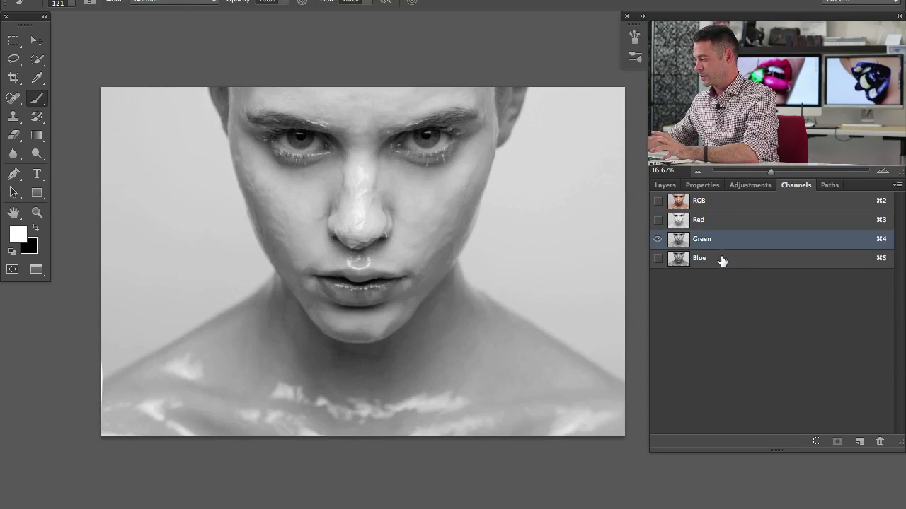
click(699, 258)
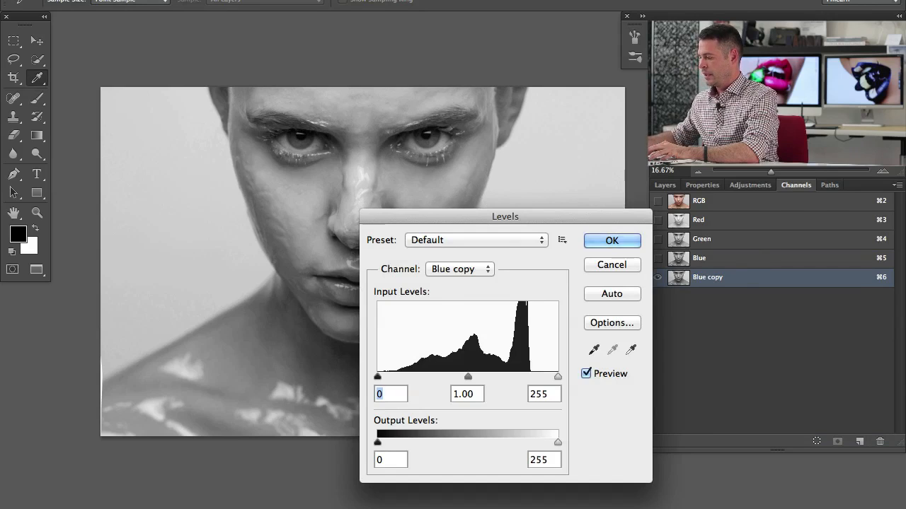
- Apply Levels to the Blue copy channel with midtones near 0.25 and input white 234 for strong contrast
drag(505, 217, 526, 254)
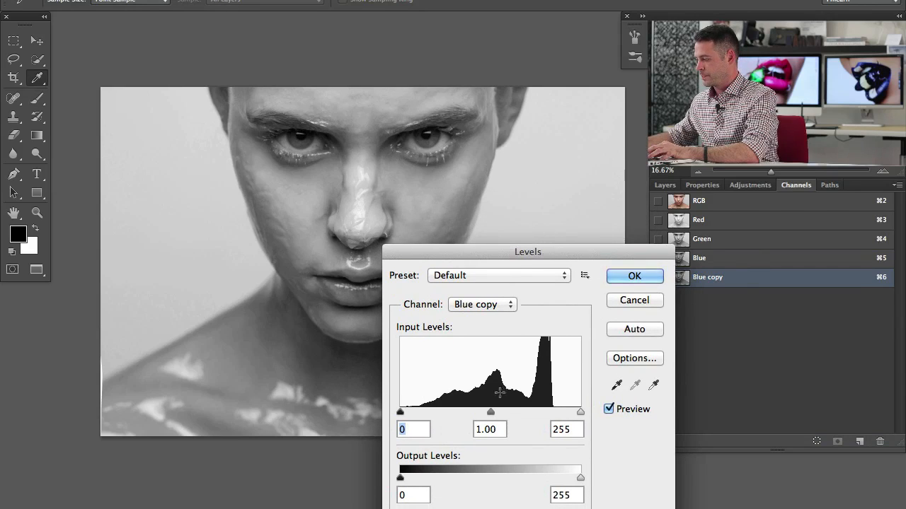
drag(490, 412, 527, 412)
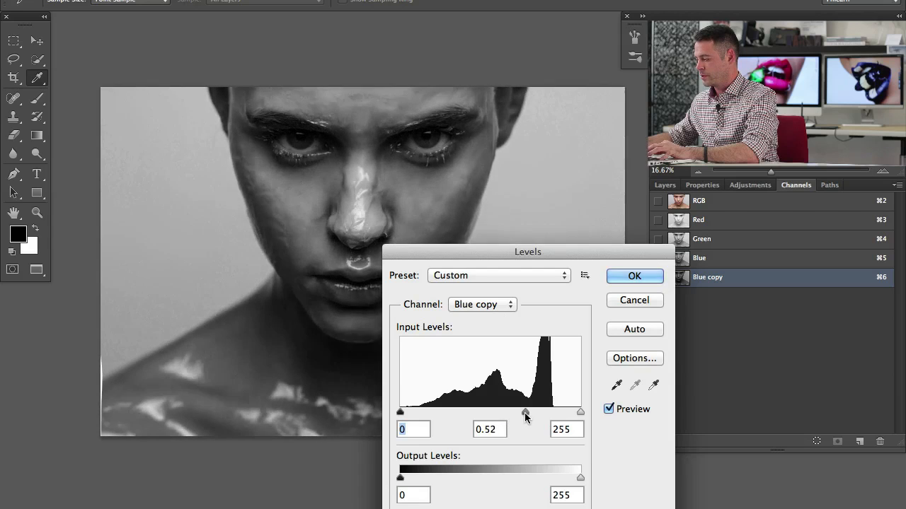
drag(526, 413, 552, 413)
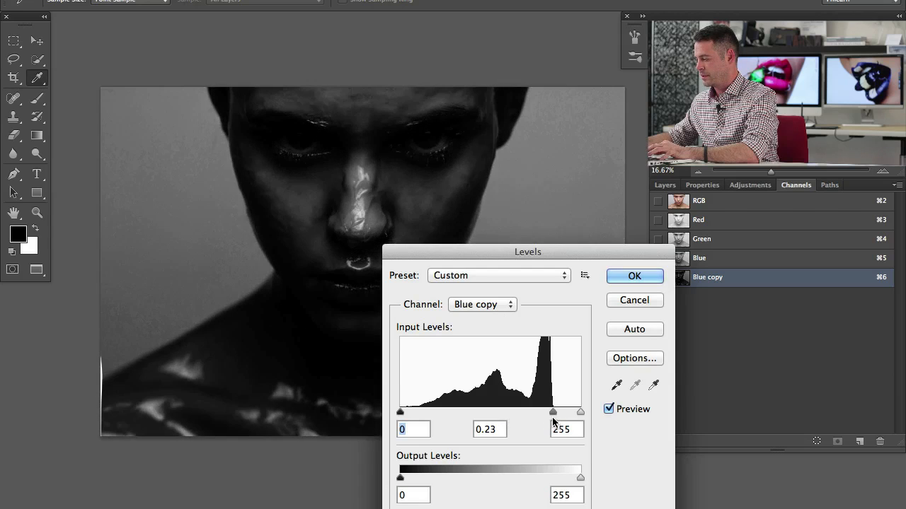
drag(579, 413, 543, 413)
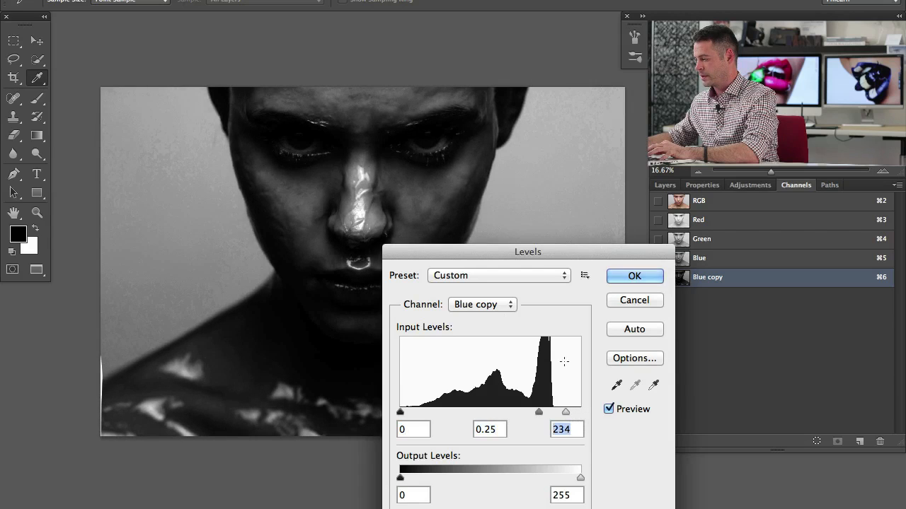
drag(527, 252, 619, 233)
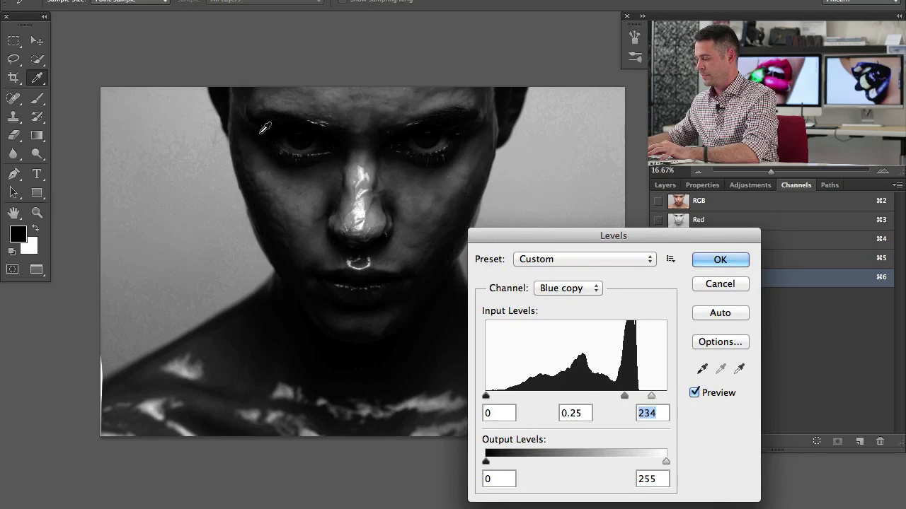
mouse_move(302, 322)
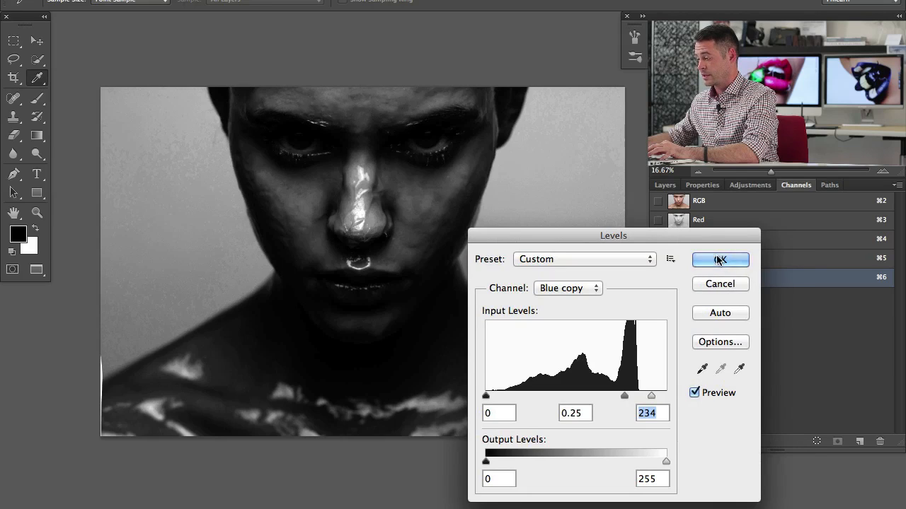
click(719, 260)
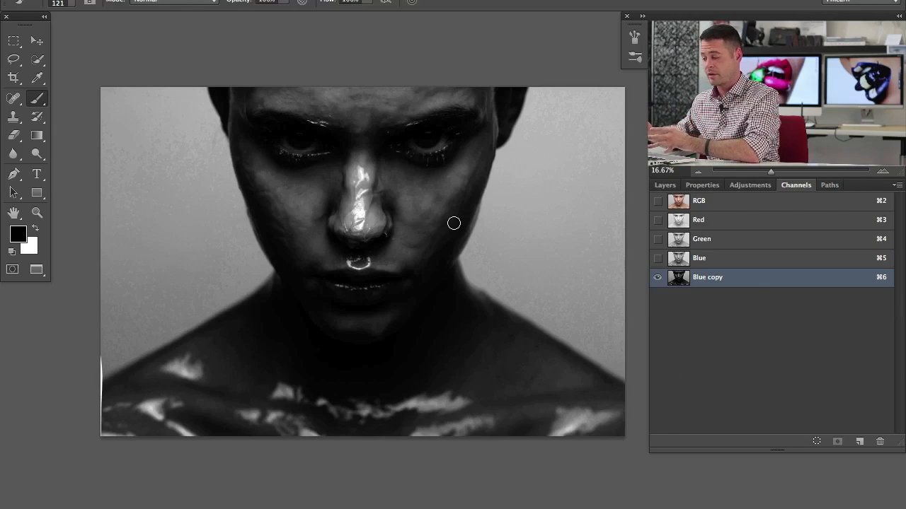
mouse_move(376, 136)
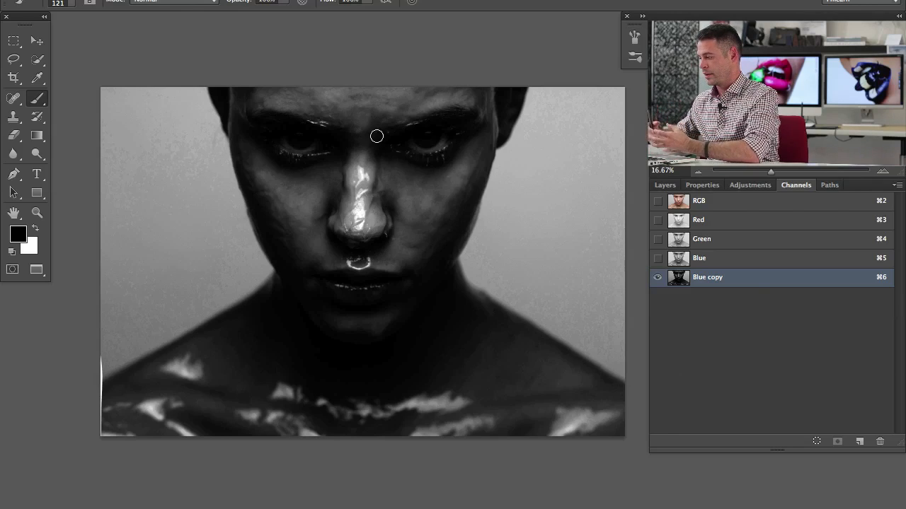
mouse_move(393, 196)
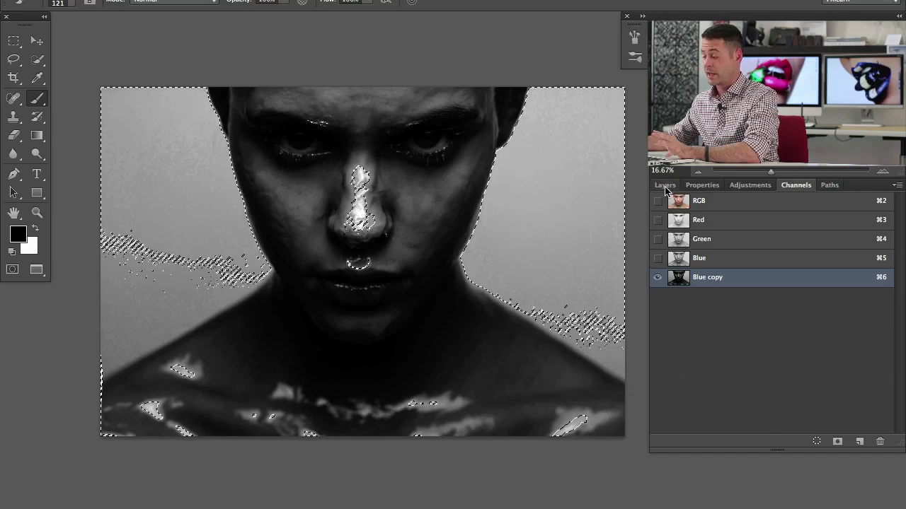
- Return to the Layers panel with the Blue copy selection loaded
click(665, 184)
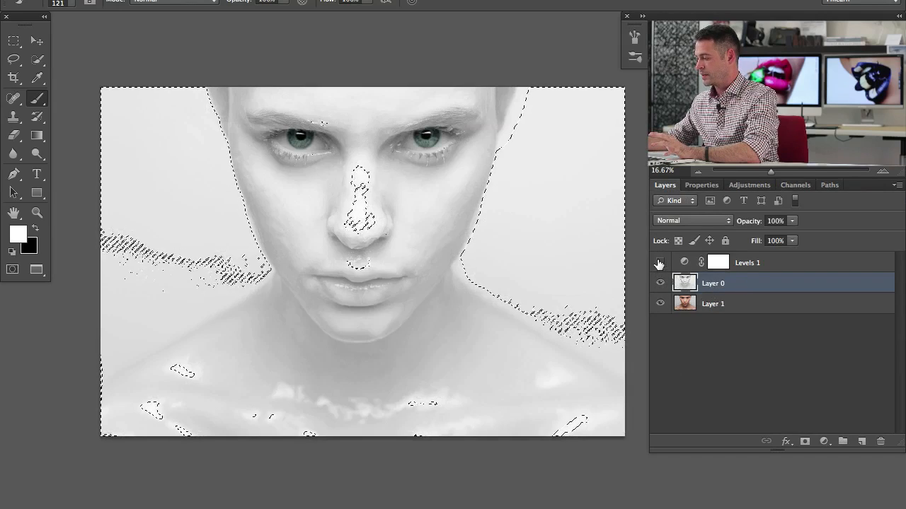
- Create empty Layer 2, paint highlights on the nose through the selection, and hide the selection outline with Cmd-H
click(659, 262)
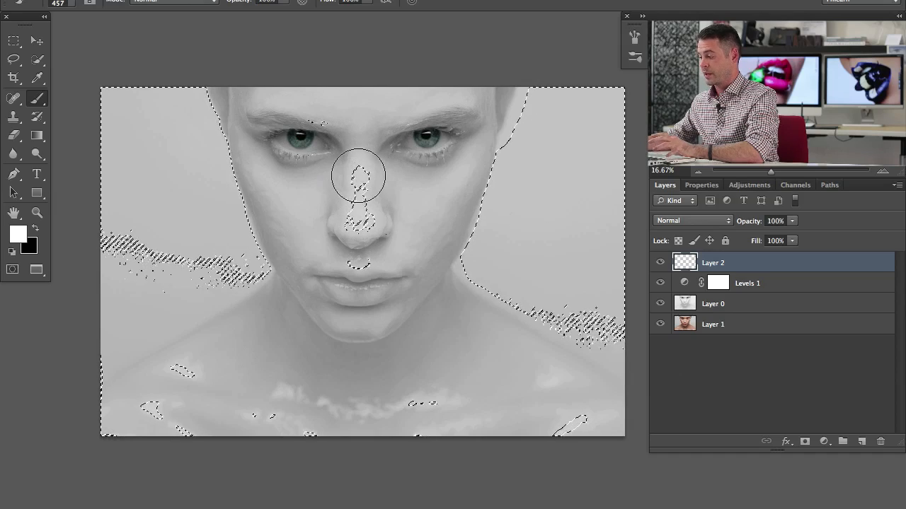
drag(356, 177, 362, 320)
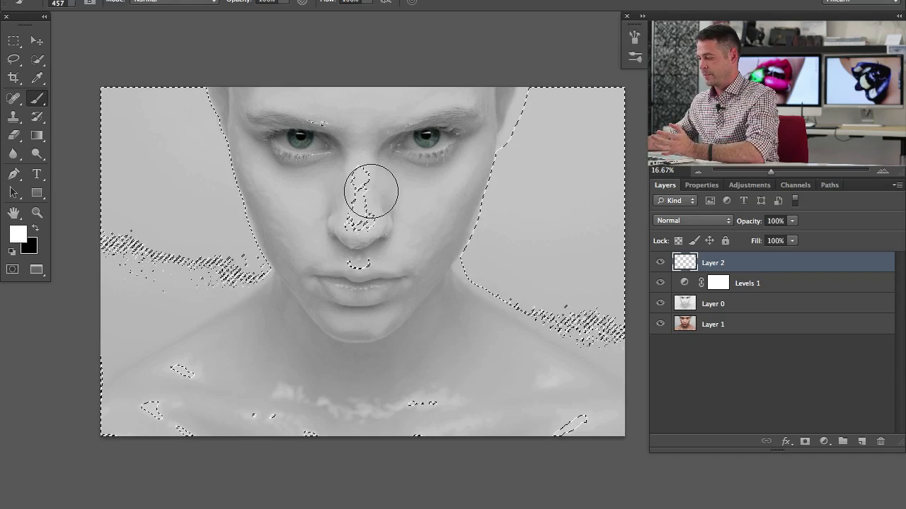
key(cmd+h)
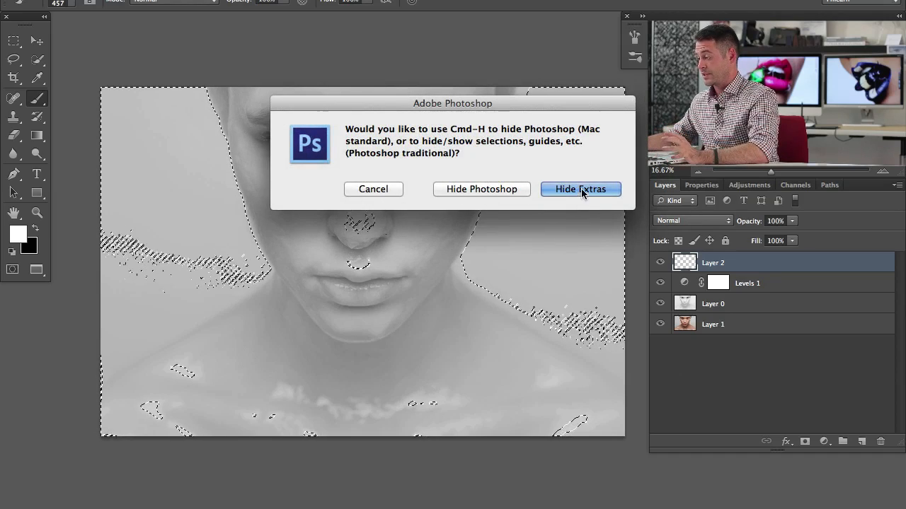
- Brush white gloss over the cheek and shoulders on Layer 2, then hide the layer to compare
click(580, 190)
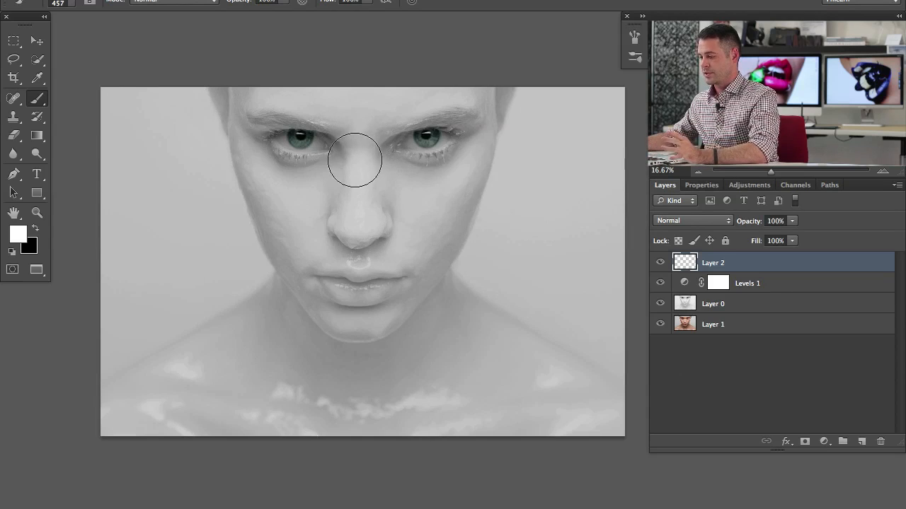
mouse_move(362, 145)
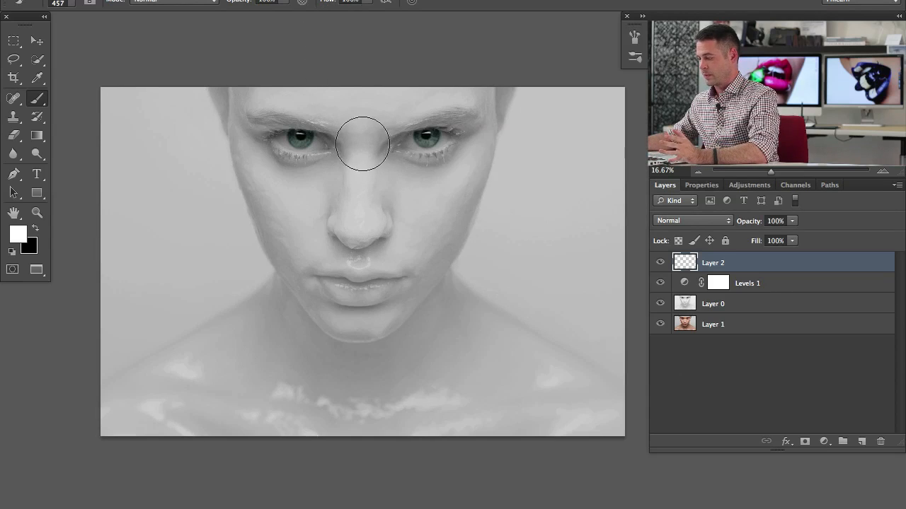
mouse_move(217, 13)
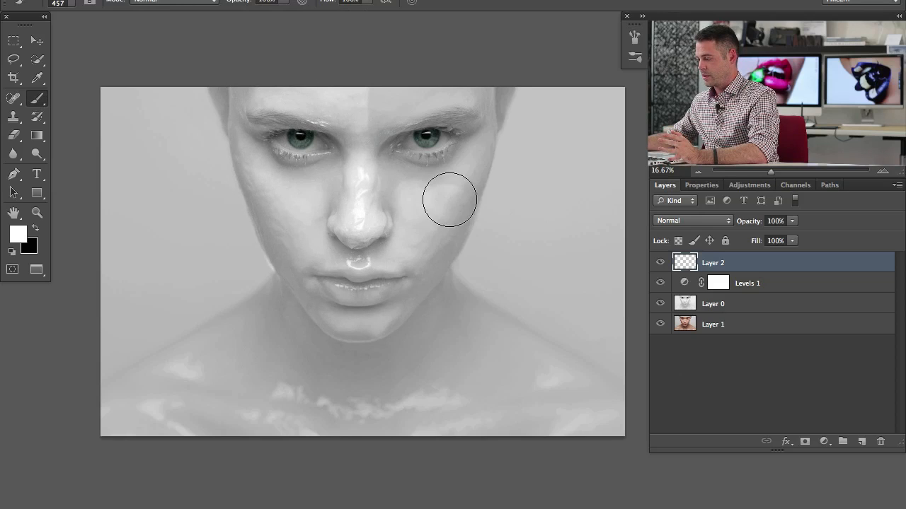
drag(450, 199, 367, 205)
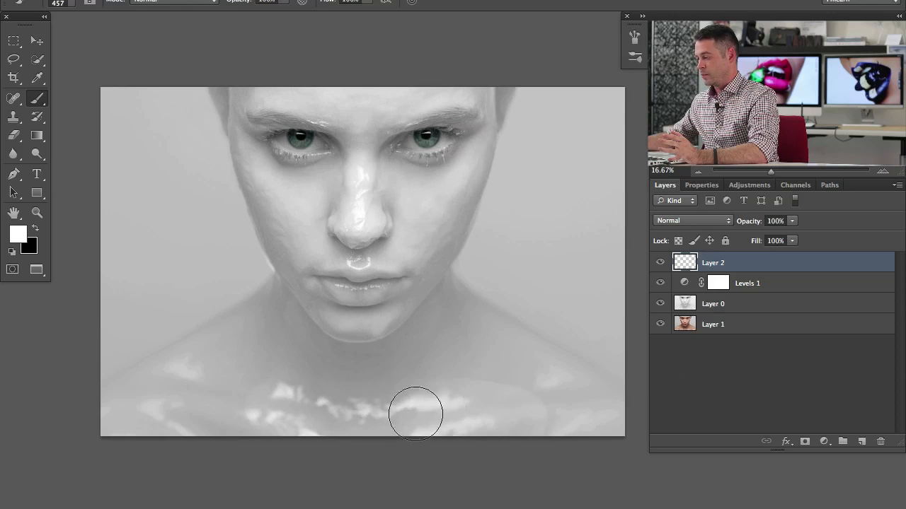
drag(416, 413, 333, 439)
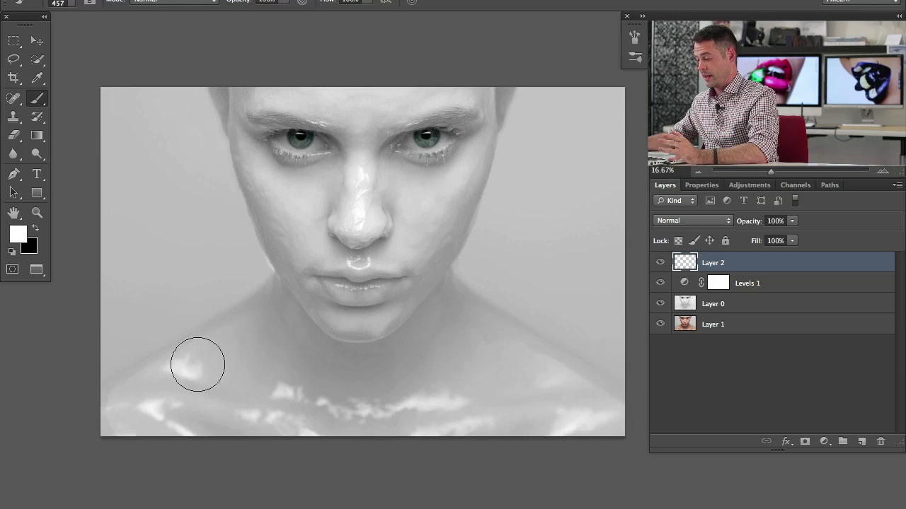
mouse_move(489, 355)
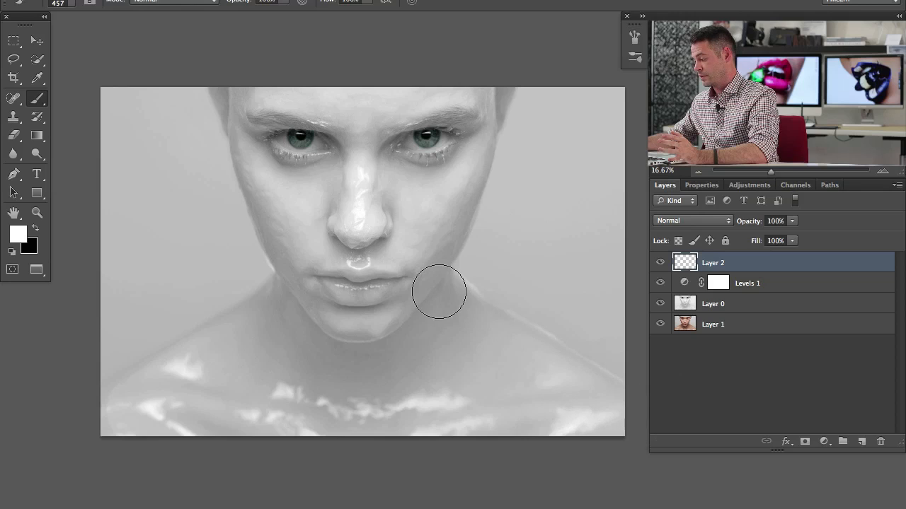
mouse_move(446, 97)
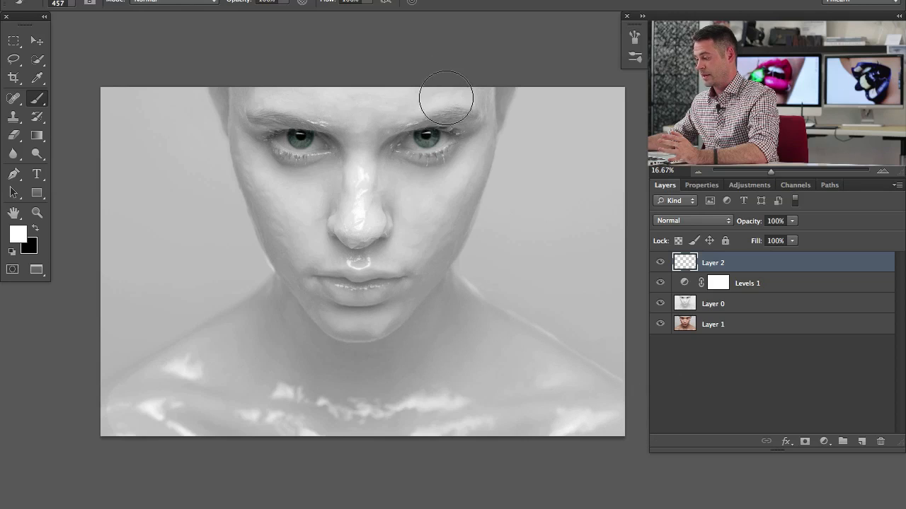
mouse_move(521, 176)
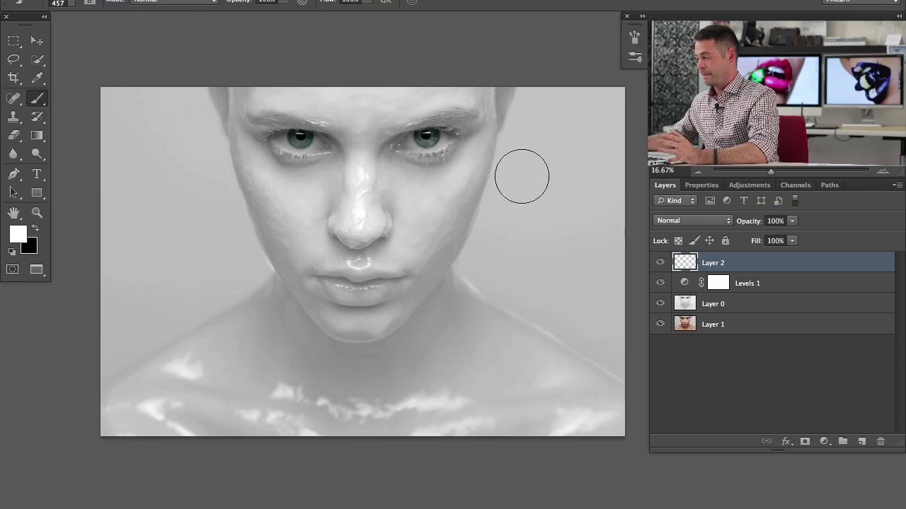
click(660, 262)
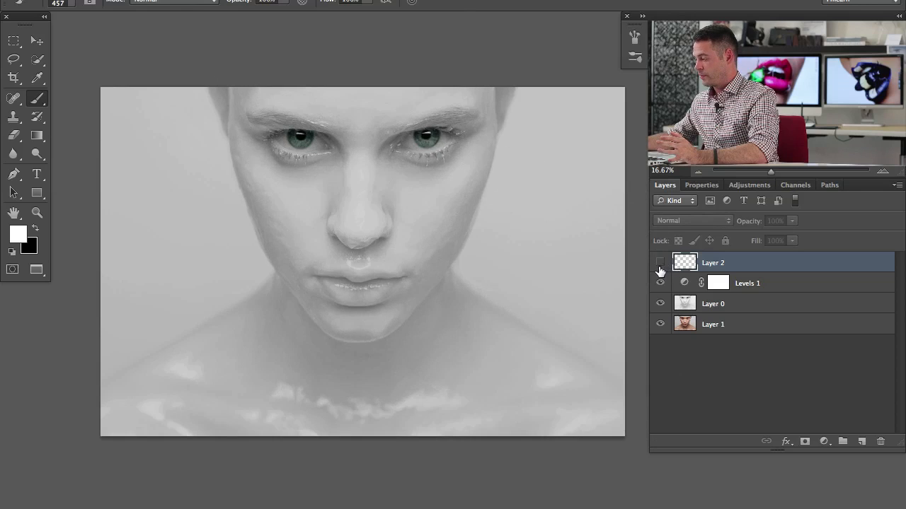
- Show Layer 2 again and mask its stray highlights away from the background edges
click(659, 262)
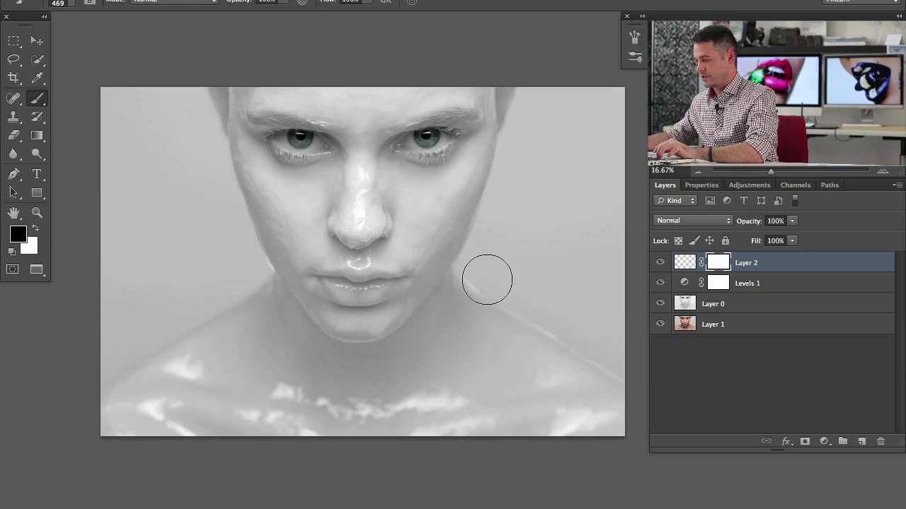
mouse_move(572, 337)
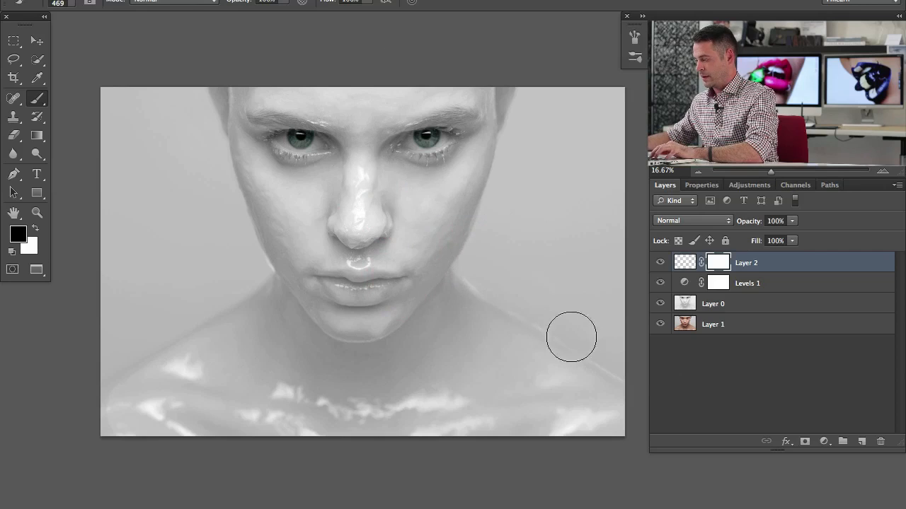
mouse_move(598, 339)
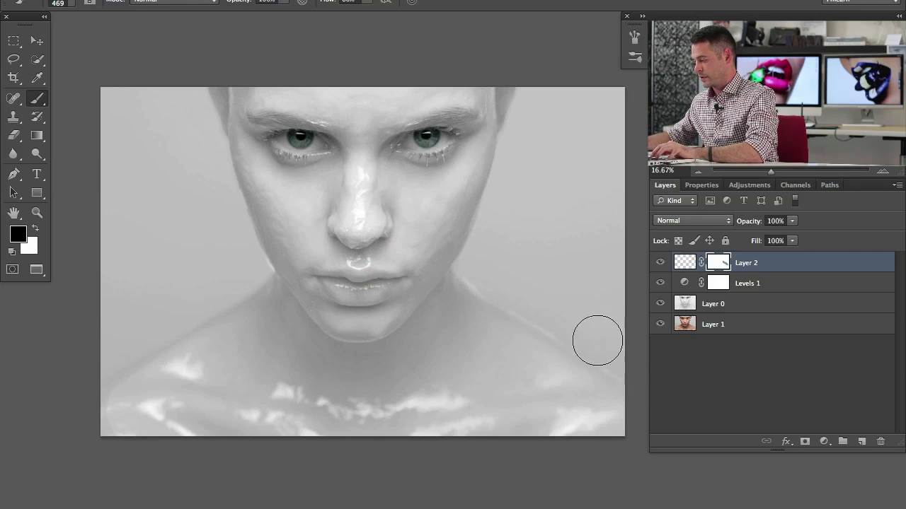
mouse_move(524, 290)
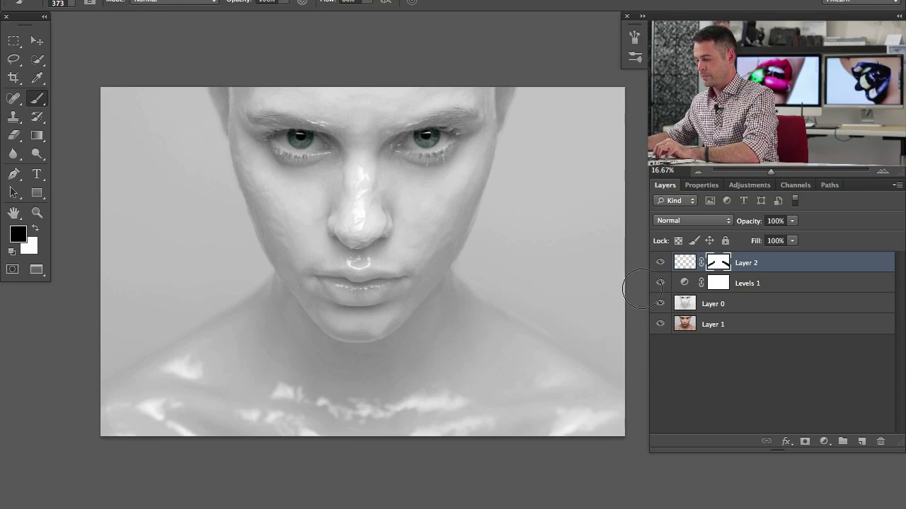
click(660, 262)
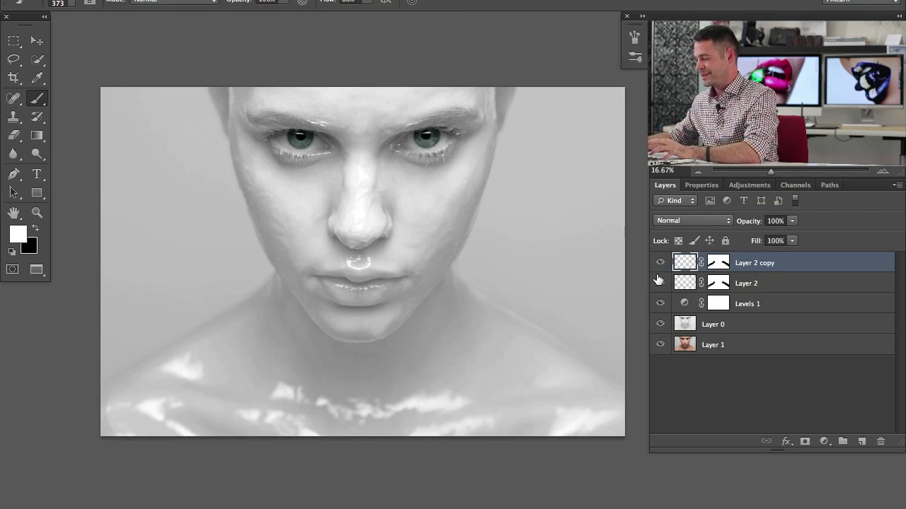
- Compare Layer 2 copy on and off, then fill its mask with black to hide the duplicate gloss
click(659, 262)
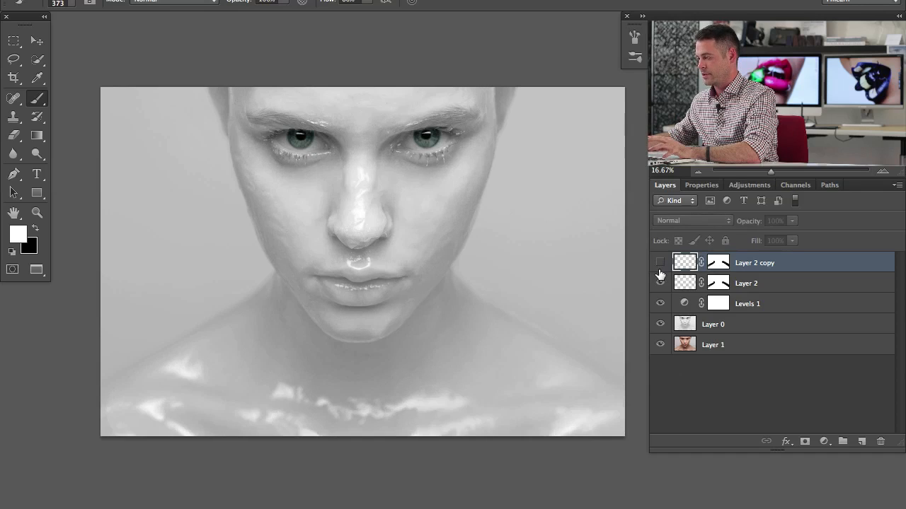
click(659, 262)
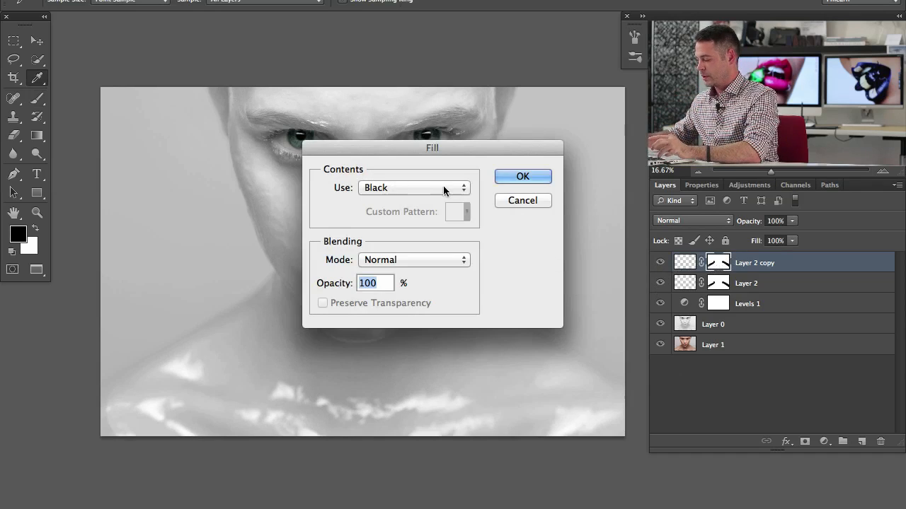
click(523, 175)
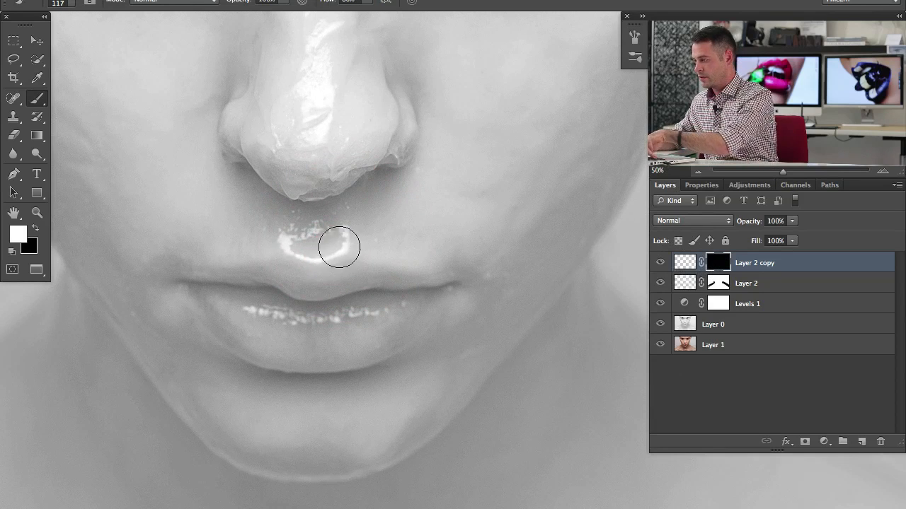
- Reveal extra gloss on the lips, nose and under the eye, keeping it hidden below the lips
drag(340, 248, 269, 340)
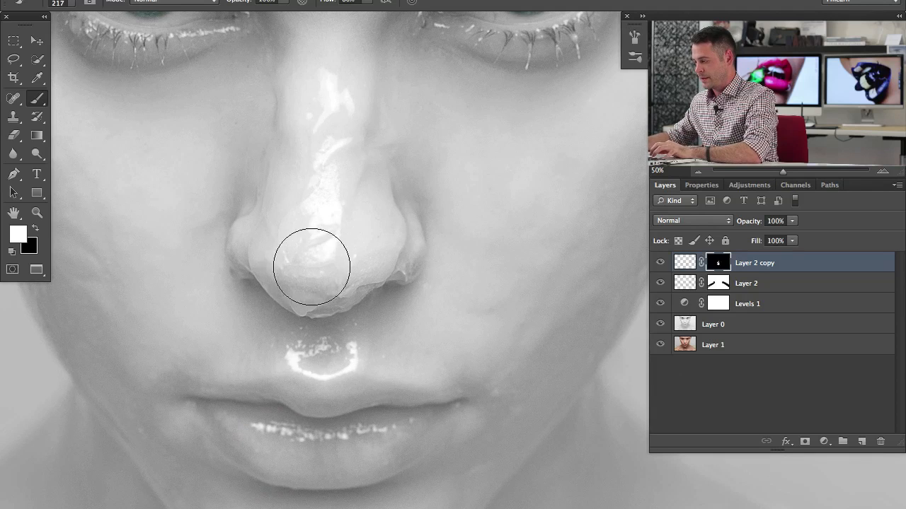
drag(312, 267, 318, 213)
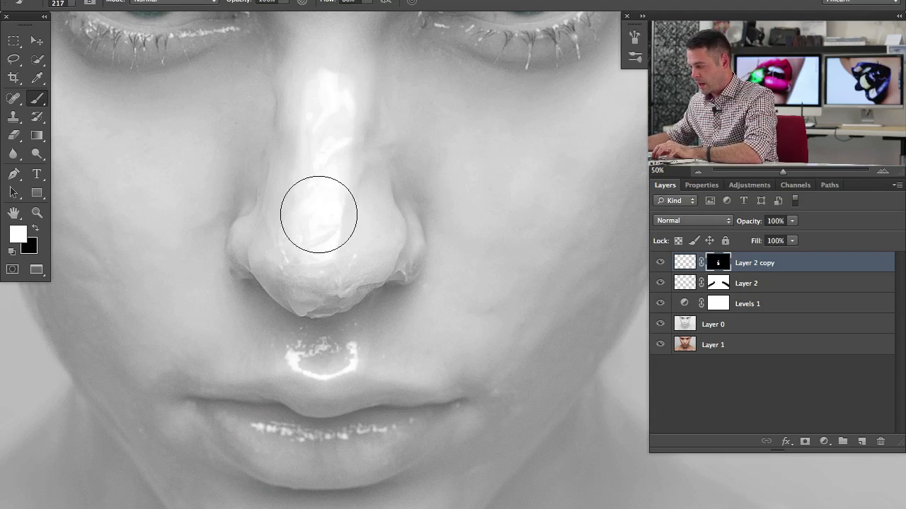
drag(319, 215, 373, 262)
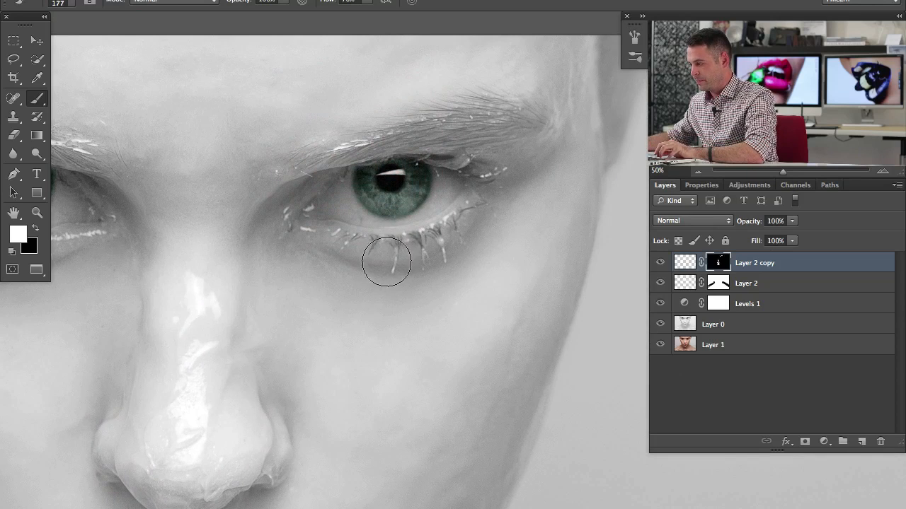
drag(385, 262, 328, 224)
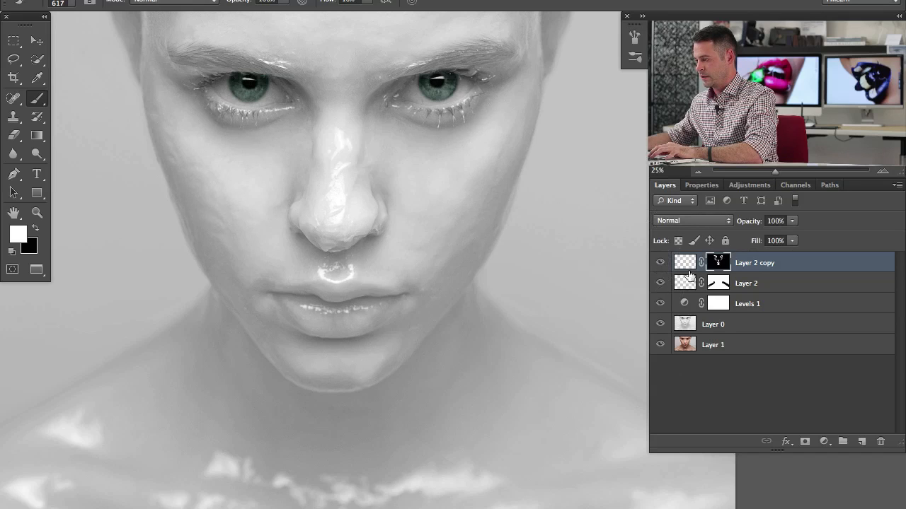
mouse_move(545, 162)
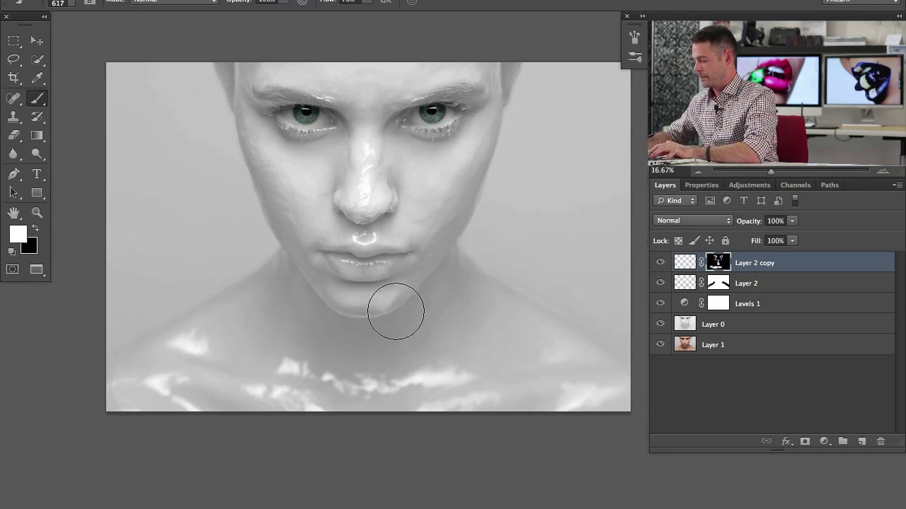
click(659, 303)
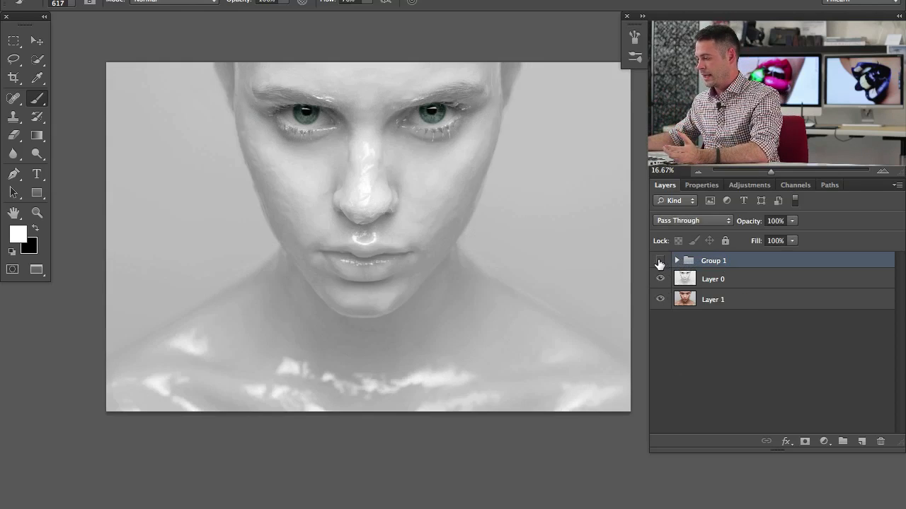
- Compare Group 1 on and off, expand it and reopen the Levels 1 adjustment settings
click(660, 261)
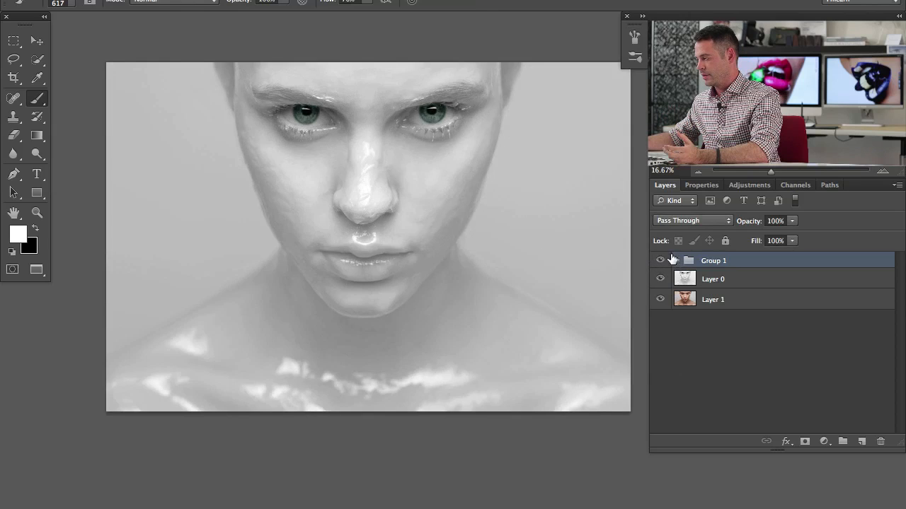
click(676, 260)
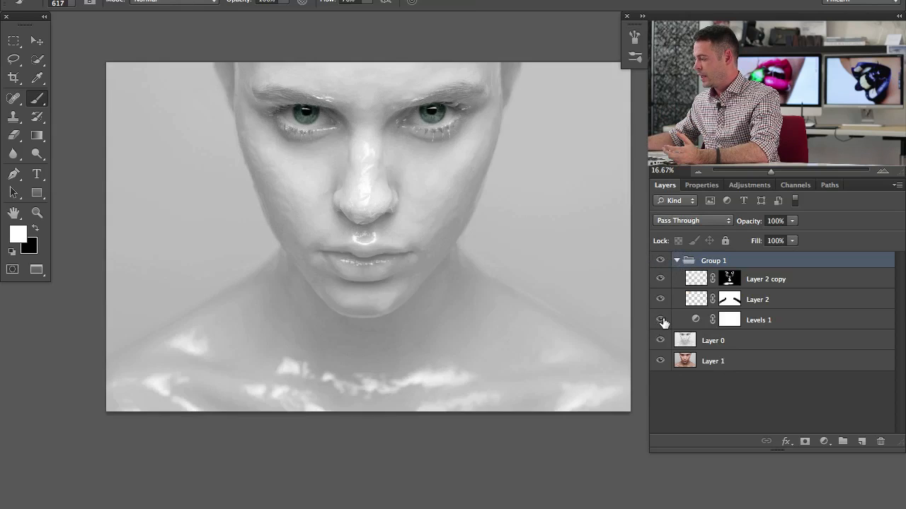
click(659, 319)
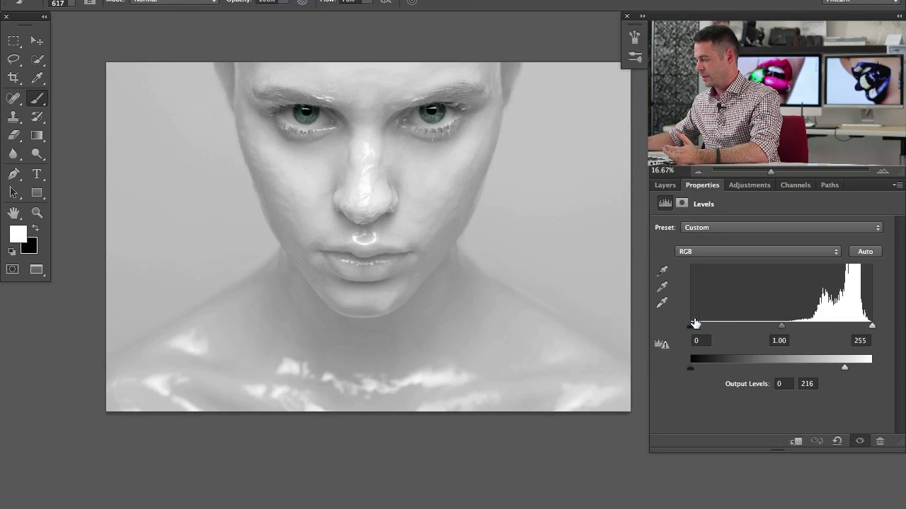
- Test the Levels output white level and settle it at about 198
drag(843, 366, 843, 368)
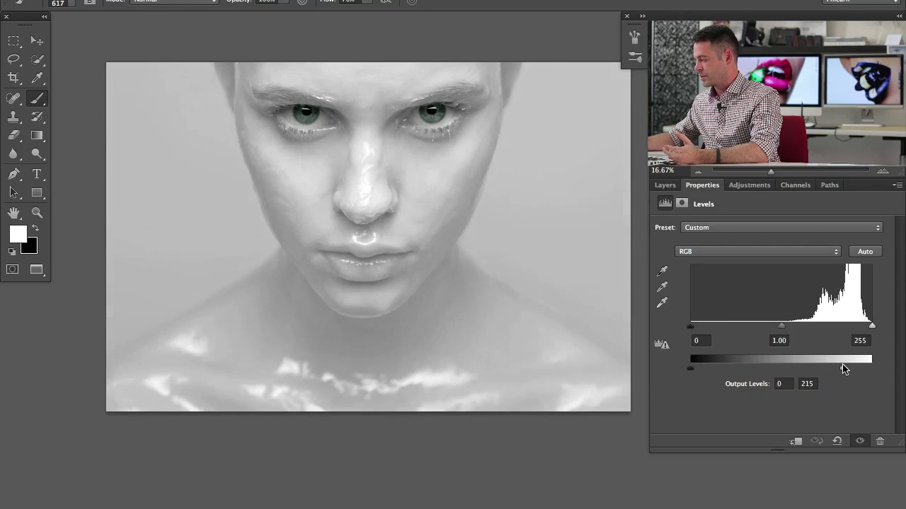
drag(870, 366, 784, 366)
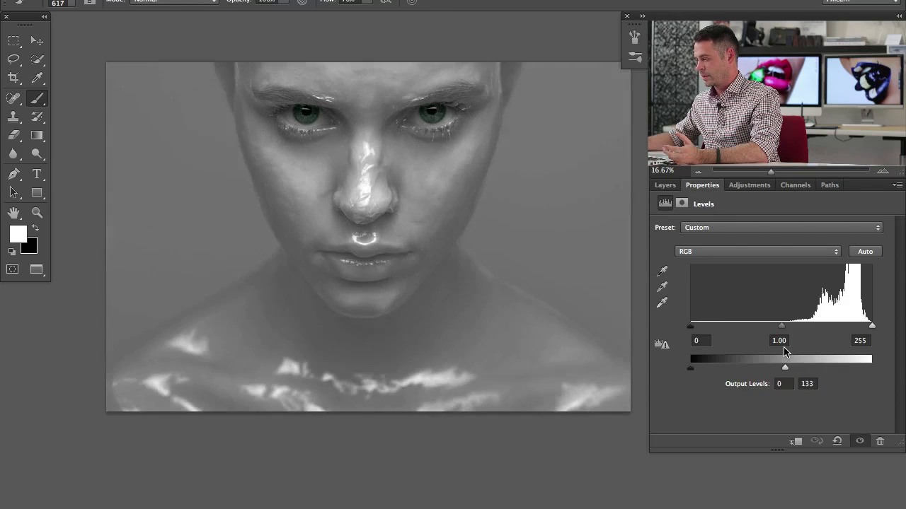
drag(784, 366, 764, 367)
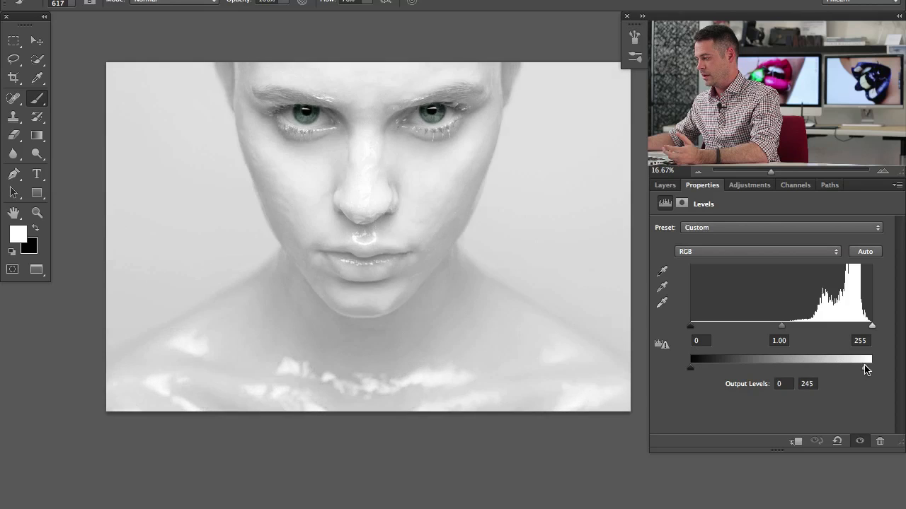
drag(870, 360, 838, 360)
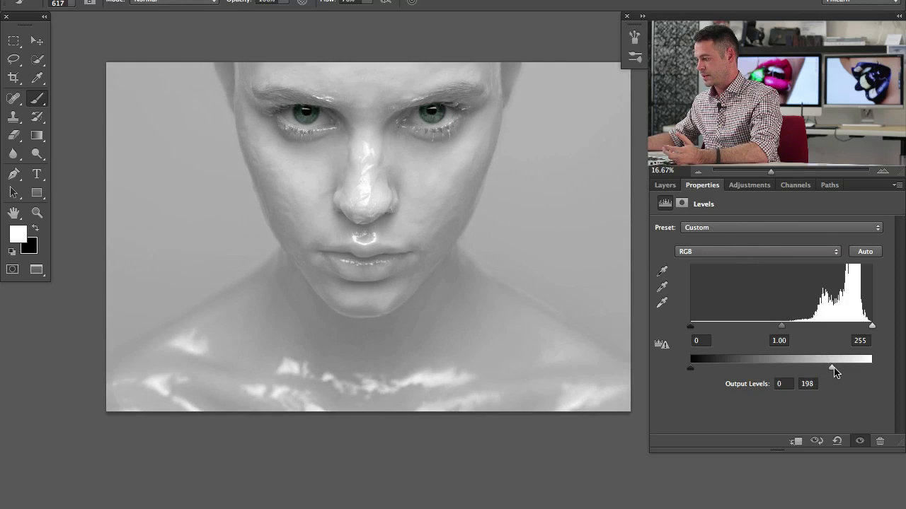
- Return to the Layers panel and add a new empty Layer 3 inside Group 1
click(665, 184)
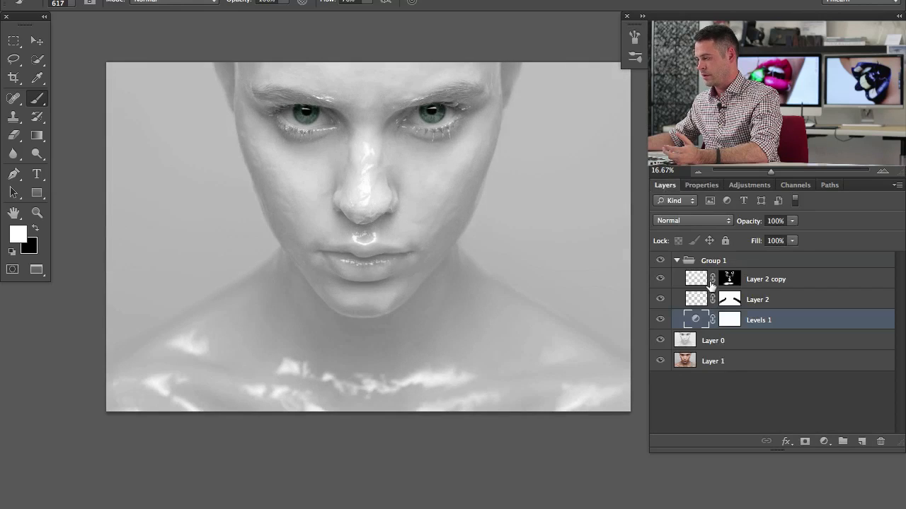
click(660, 300)
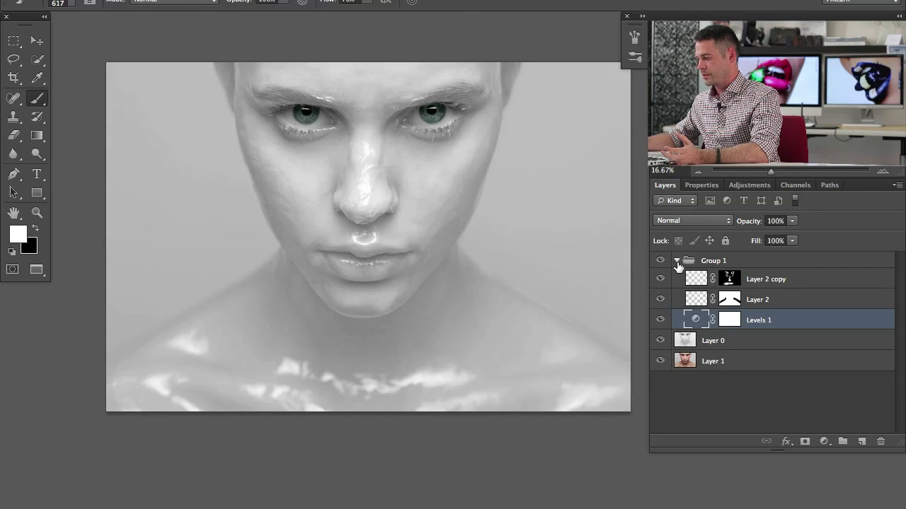
click(765, 279)
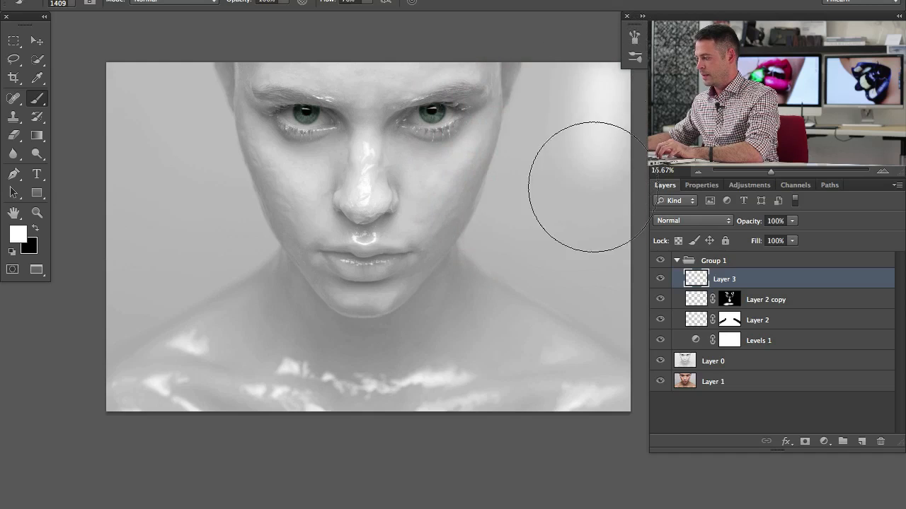
- Brush soft white over the backdrop right of the face on Layer 3 to brighten it
drag(592, 187, 492, 233)
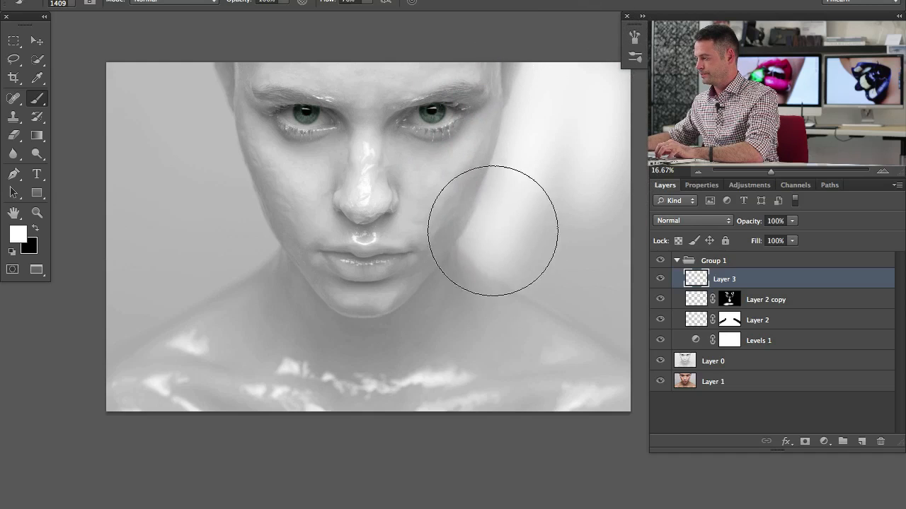
drag(492, 229, 583, 71)
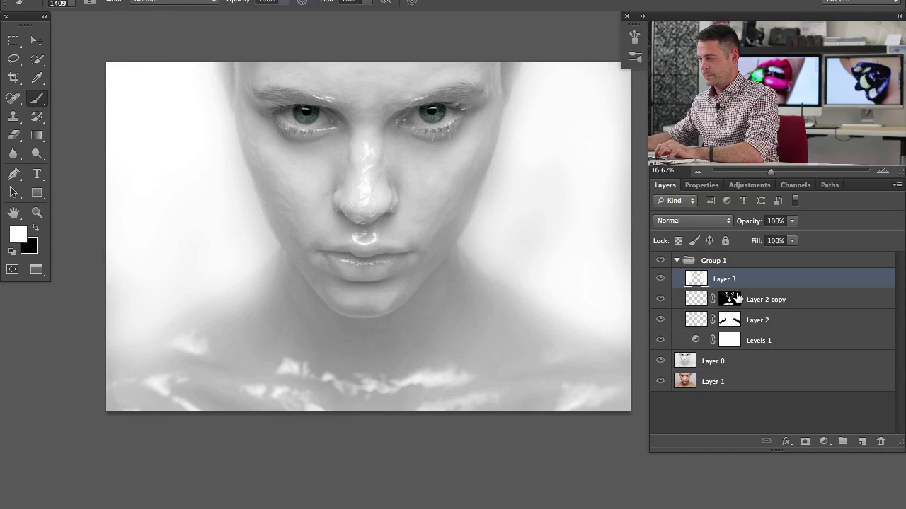
mouse_move(602, 244)
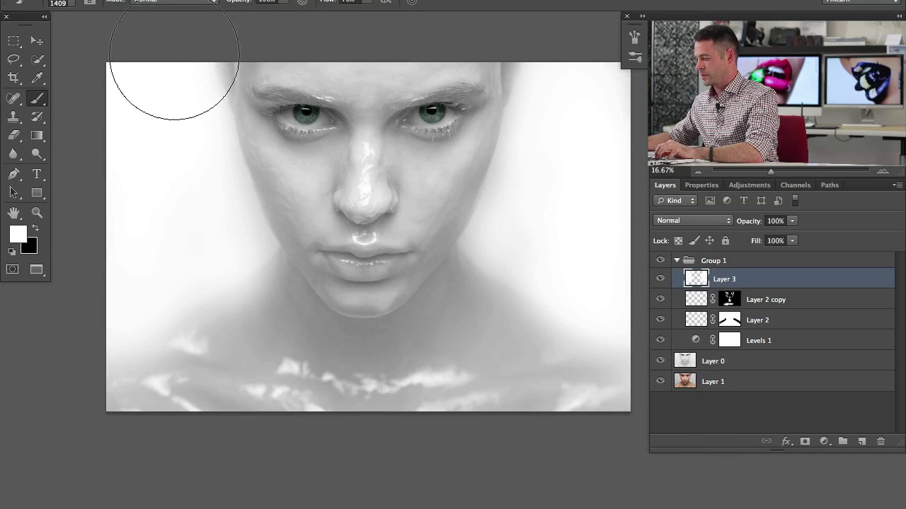
mouse_move(578, 136)
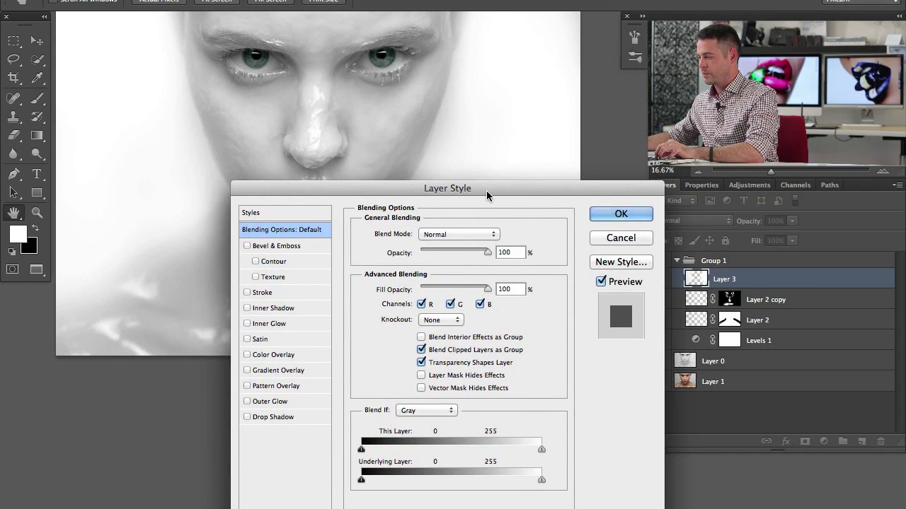
- Split Layer 3's underlying black Blend If slider to about 62 so darker face areas show through
drag(447, 188, 439, 237)
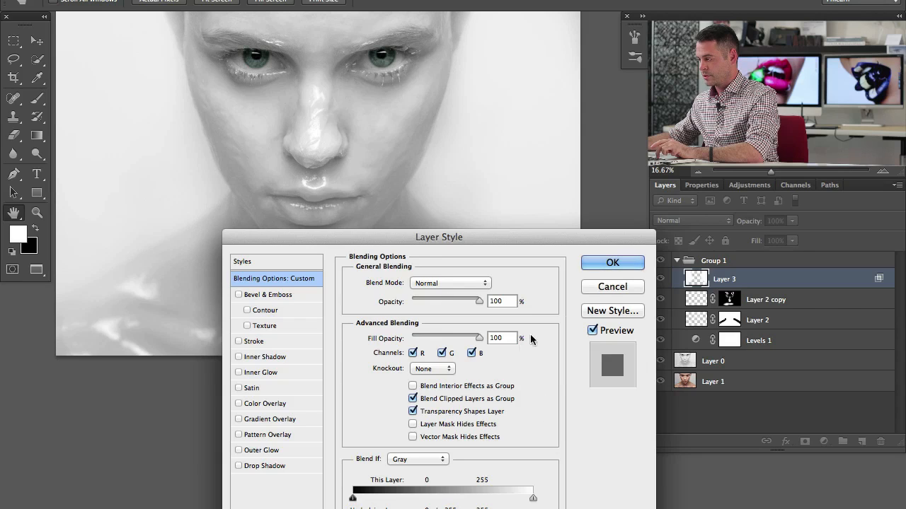
click(611, 261)
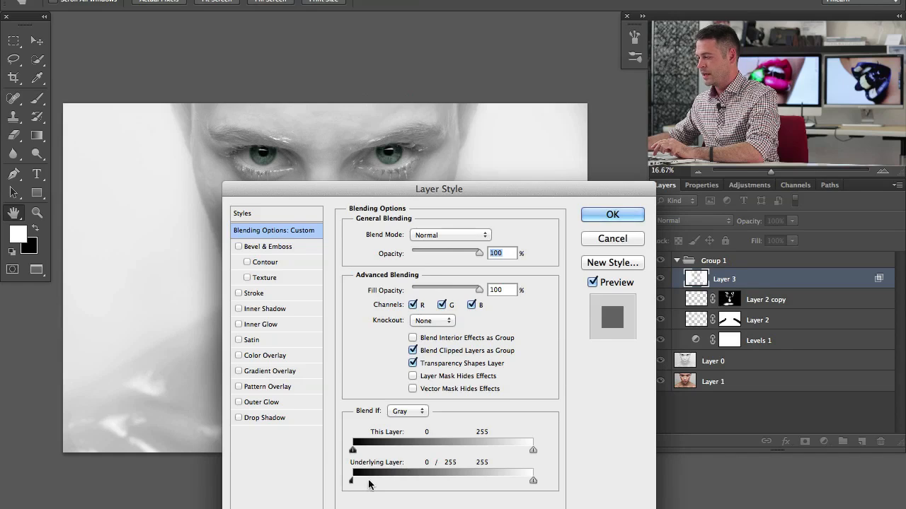
drag(352, 481, 396, 481)
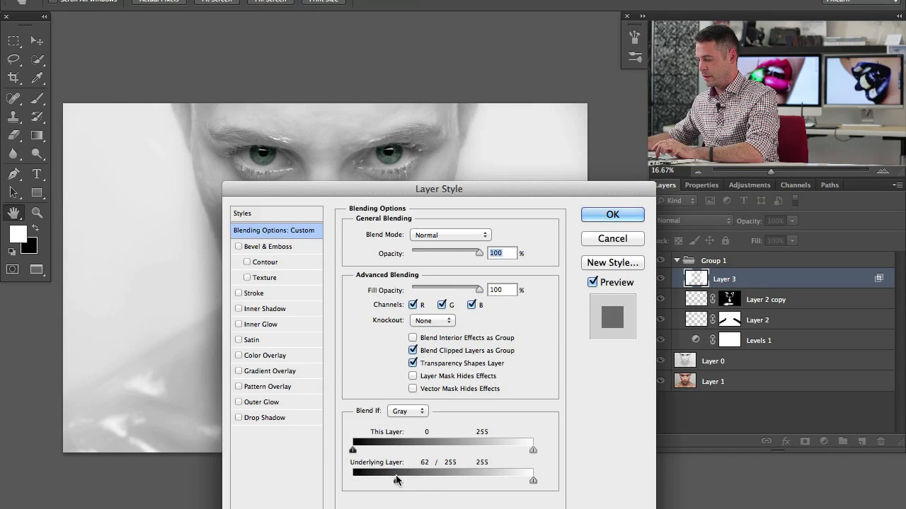
click(612, 215)
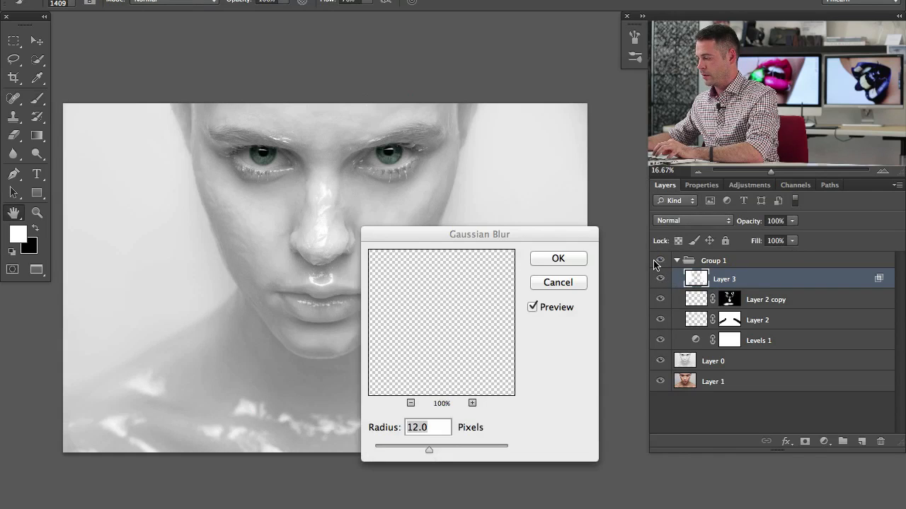
- Apply a Gaussian Blur of about 103 pixels to Layer 3's white glow
drag(429, 450, 450, 450)
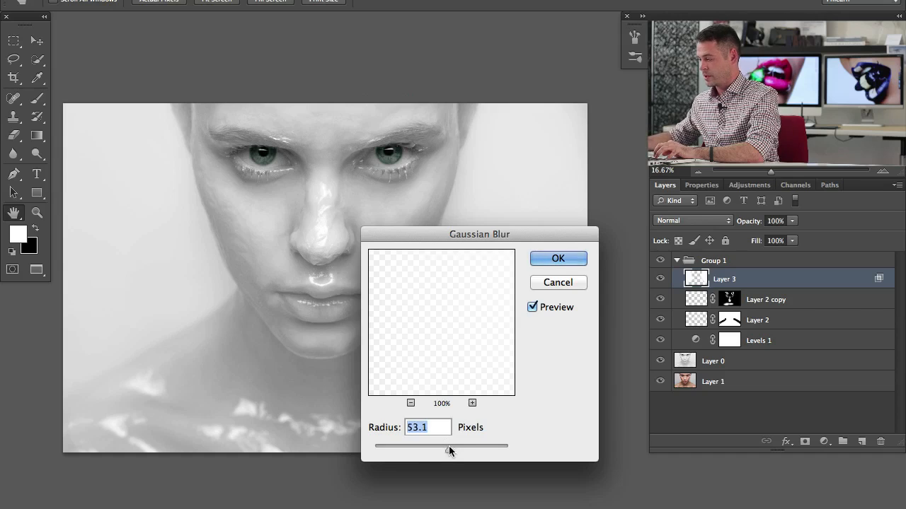
drag(450, 450, 461, 450)
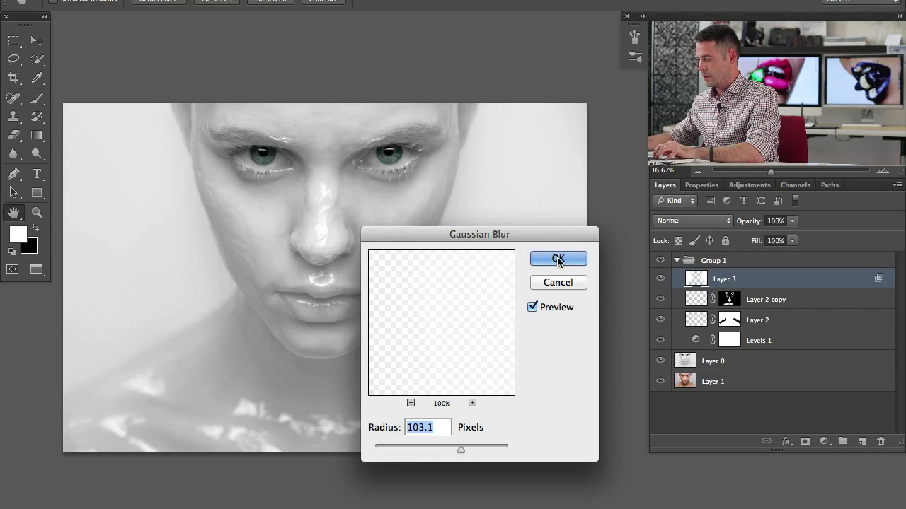
click(558, 258)
text(46)
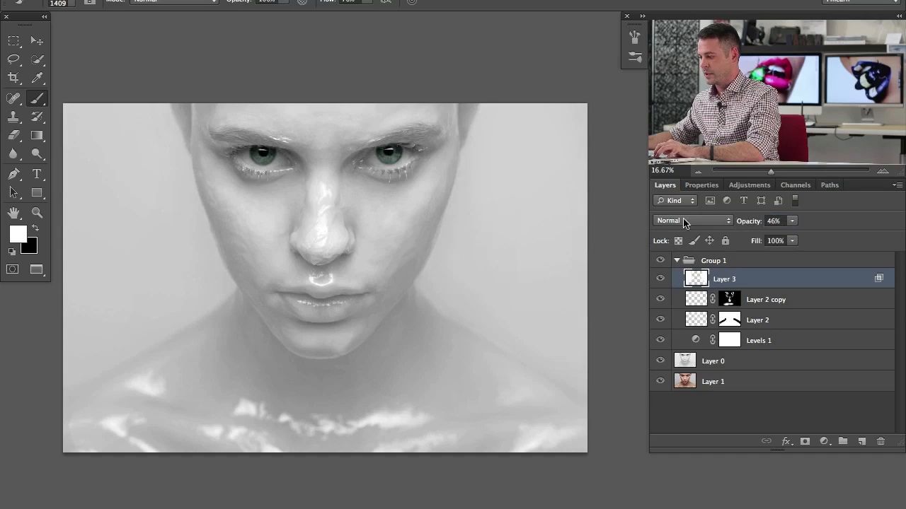
- Collapse Group 1 so the stack shows only the group above Layer 0 and Layer 1
click(676, 260)
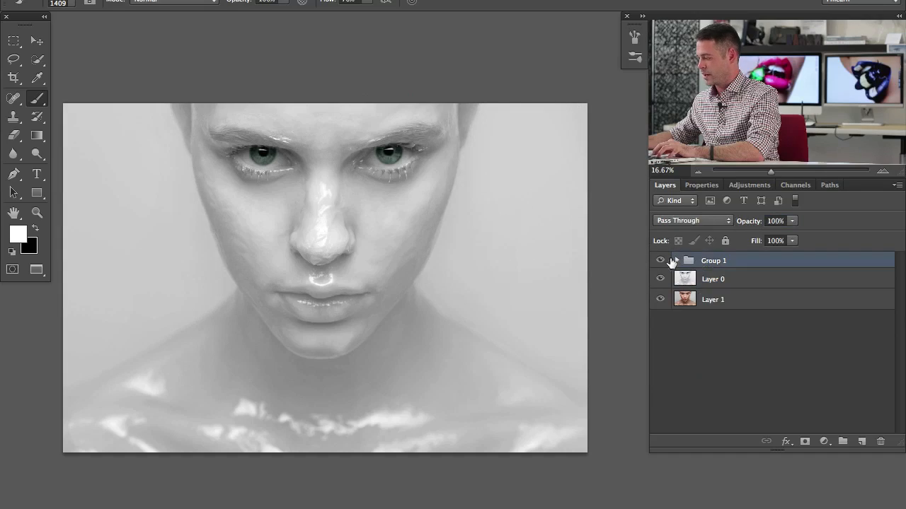